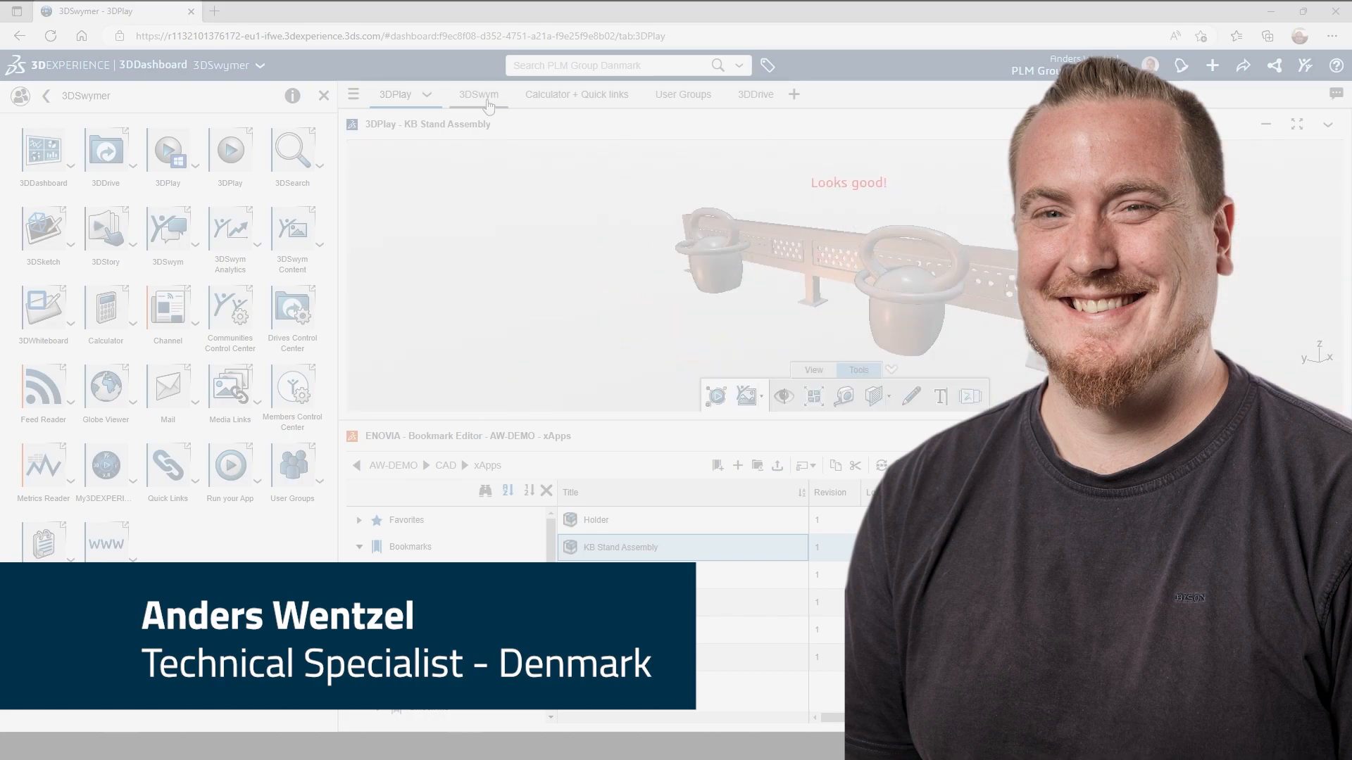
# - Preview the 3DSwym communities tab, then the Calculator + Quick links tab and its company website link
pyautogui.click(477, 94)
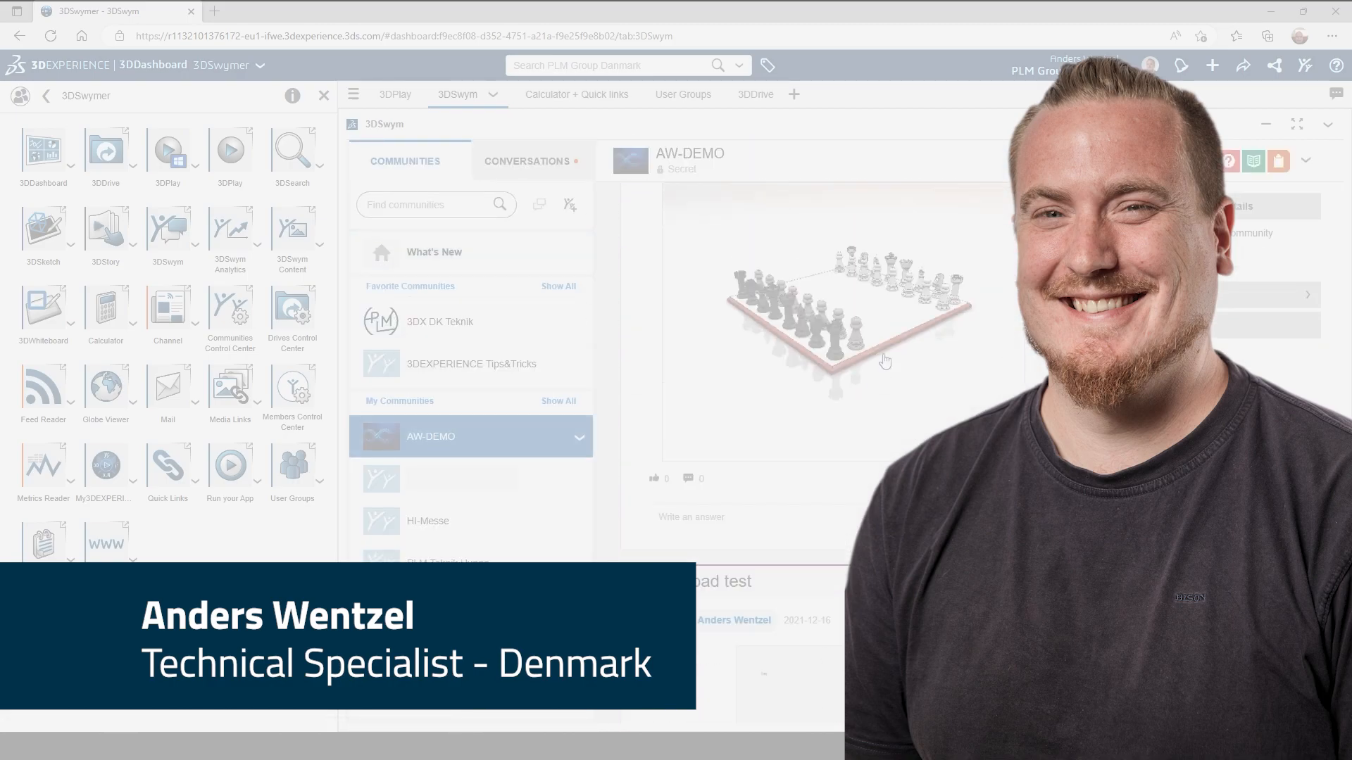
pyautogui.scroll(-3)
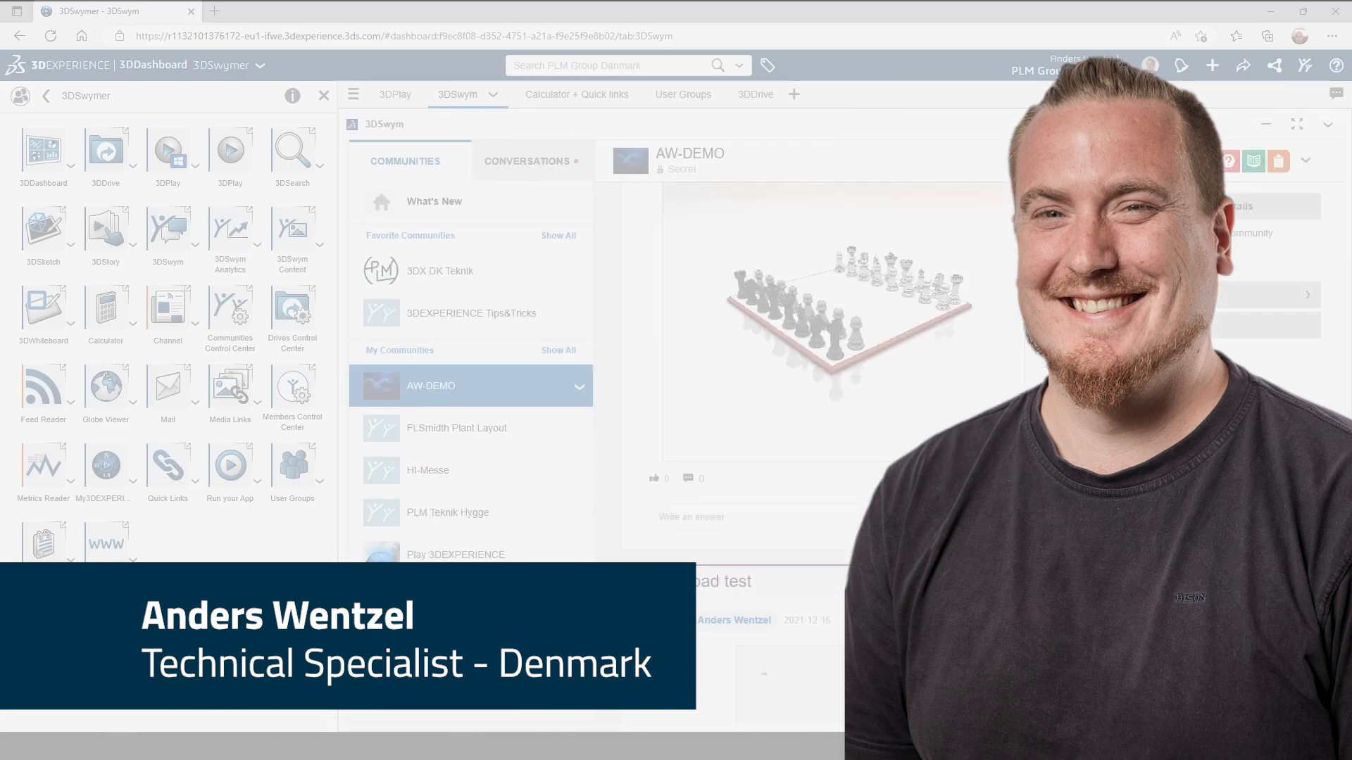
pyautogui.click(576, 94)
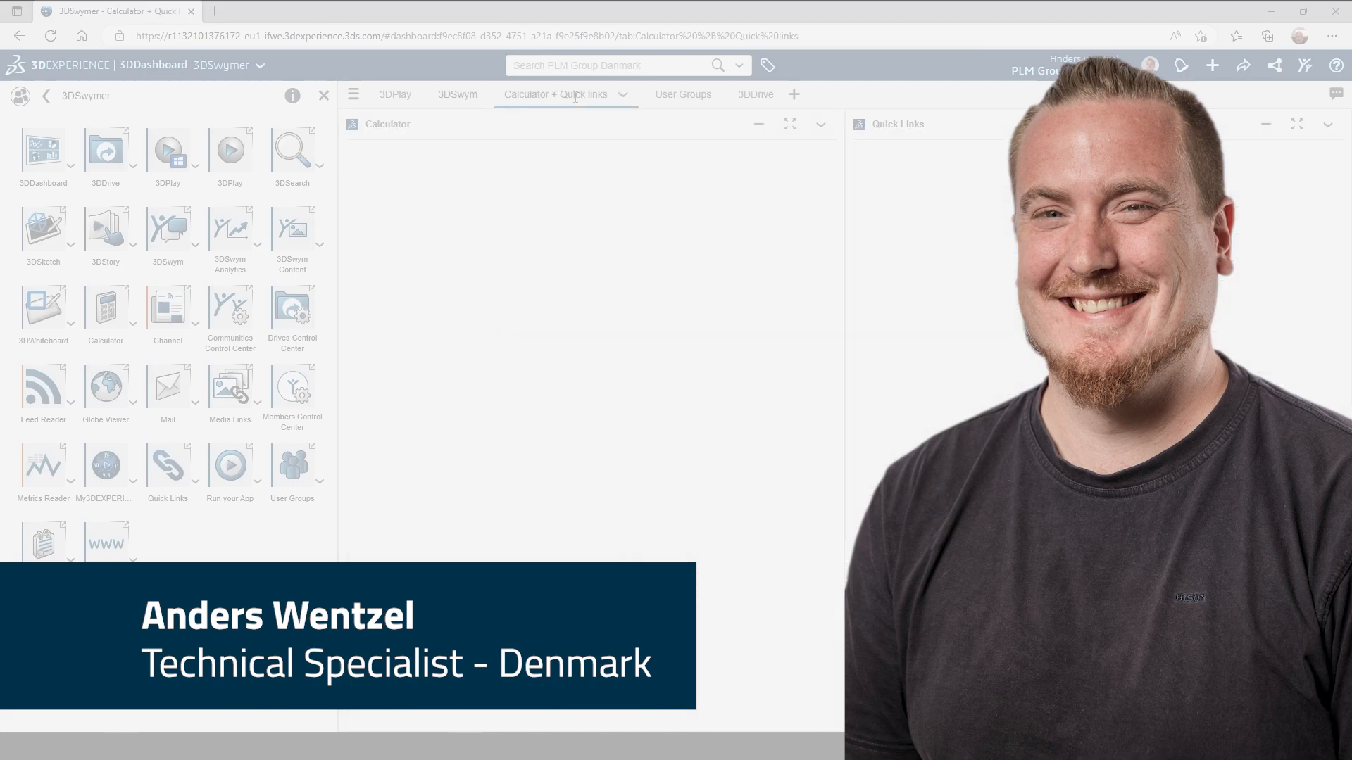
pyautogui.click(286, 11)
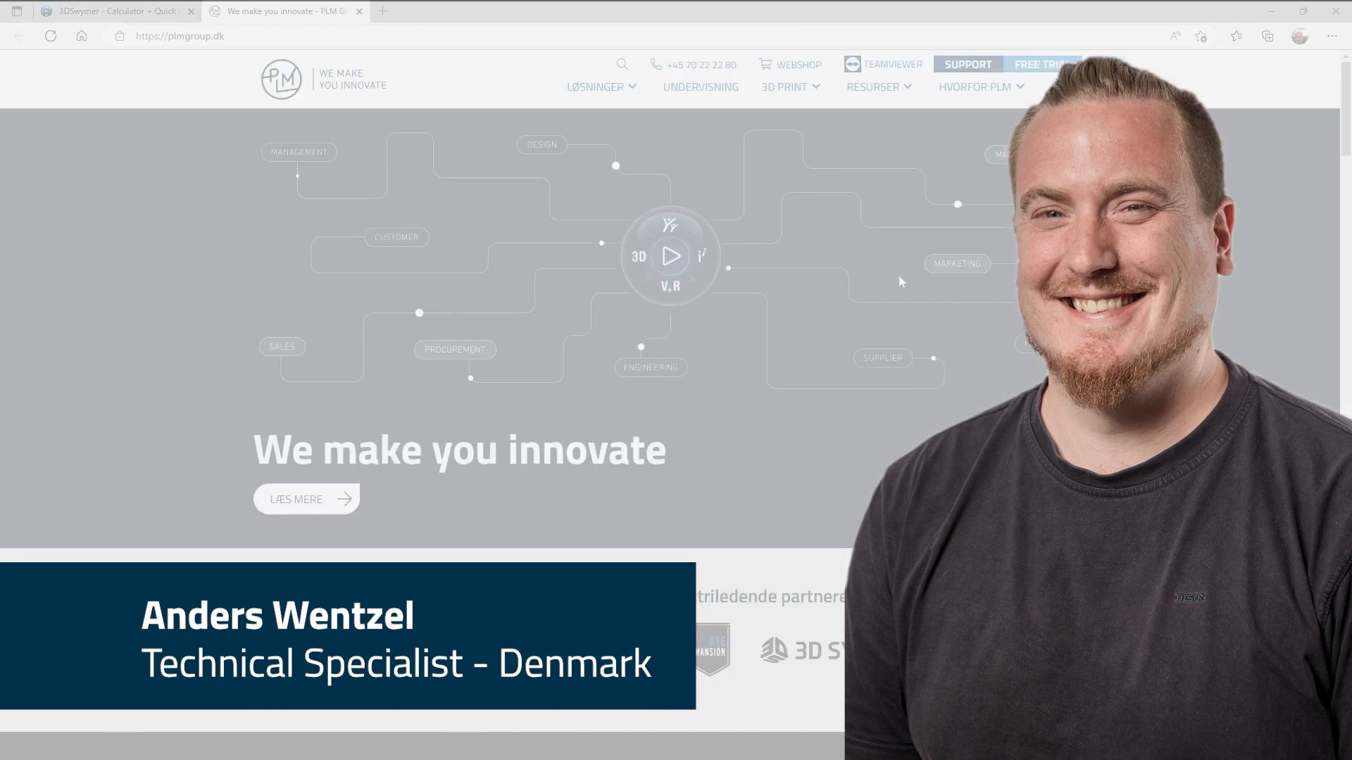
# - Preview the User Groups tab listing all groups, then the 3DDrive file sharing tab
pyautogui.click(117, 11)
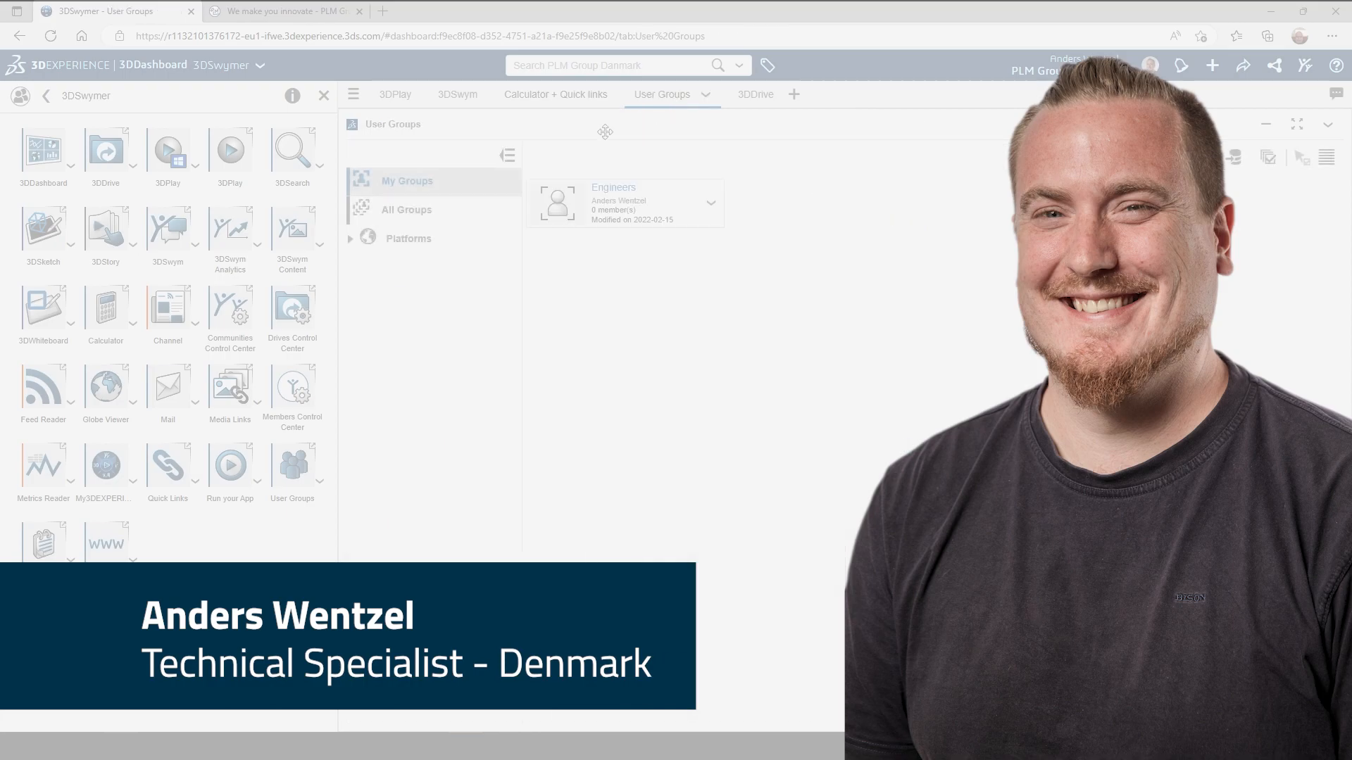
pyautogui.click(406, 210)
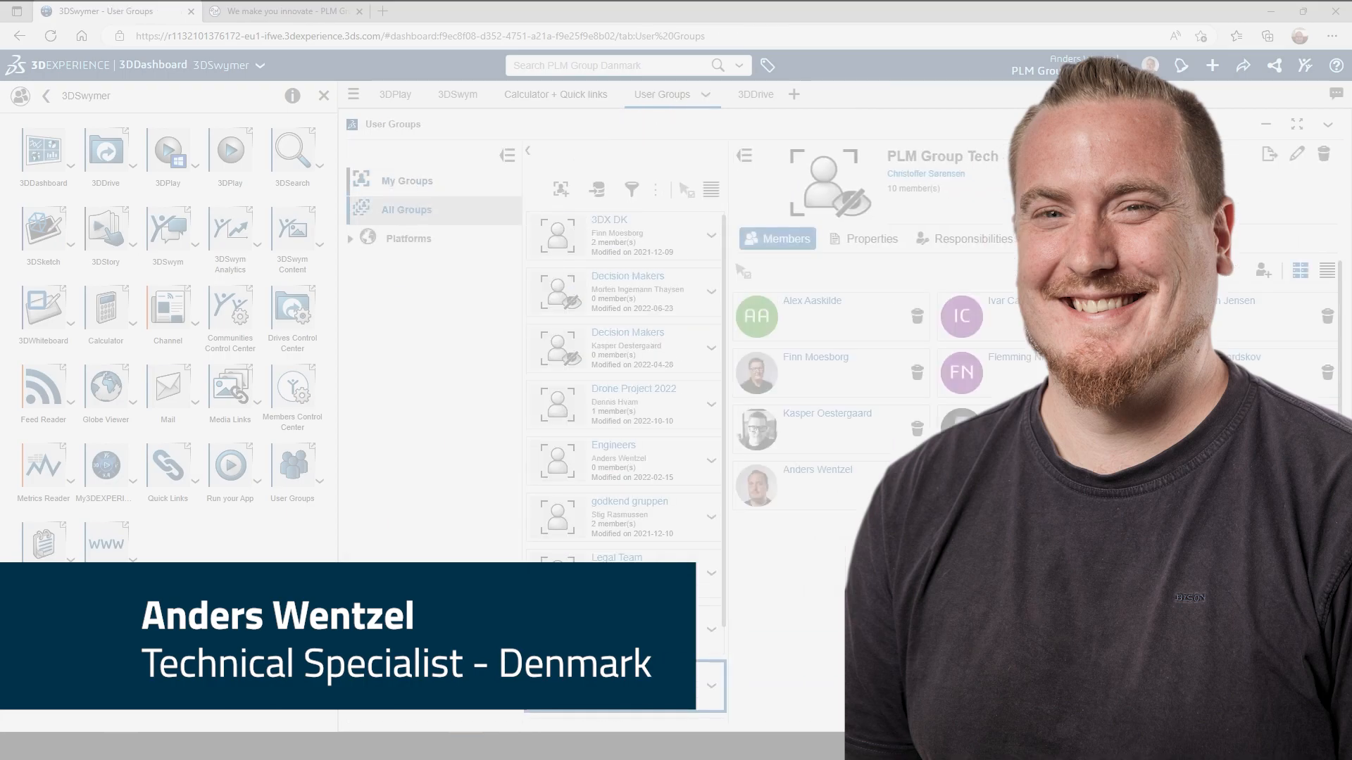
pyautogui.click(732, 94)
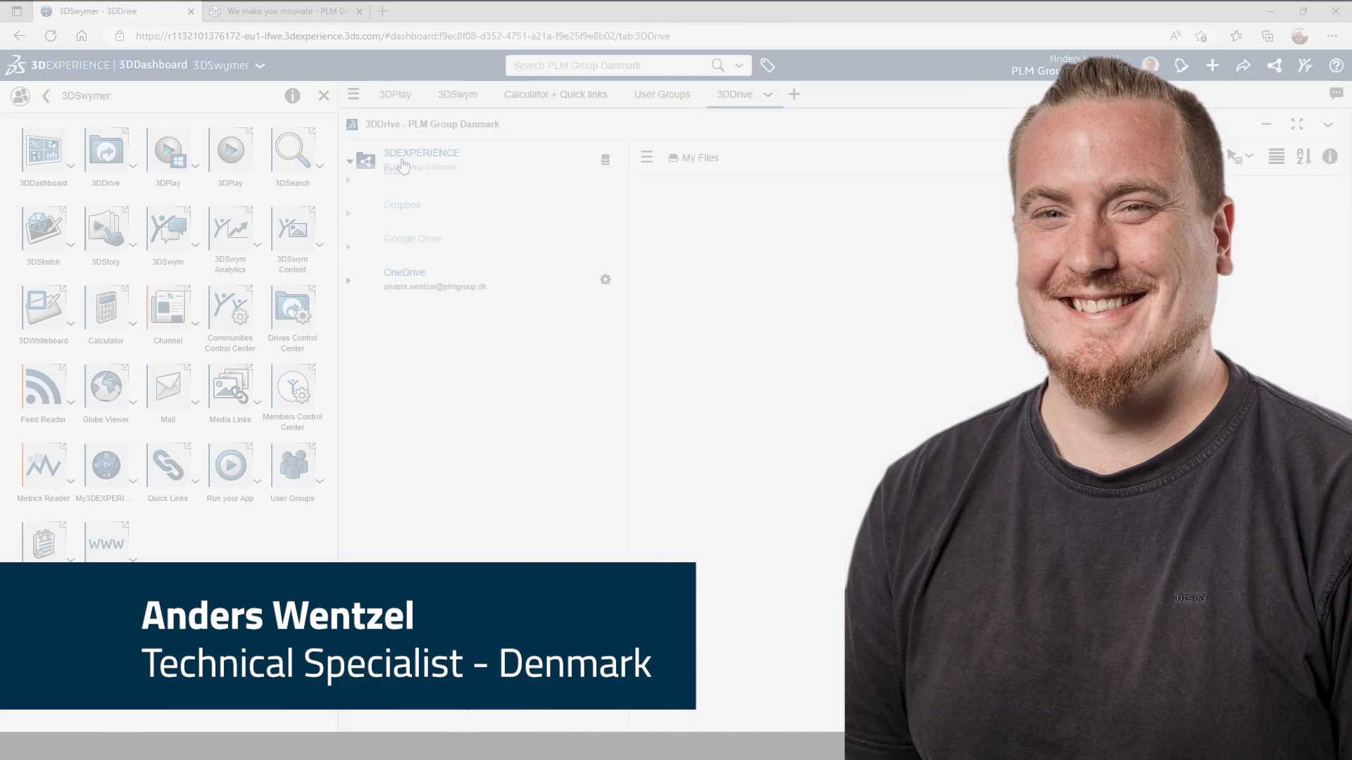
pyautogui.click(982, 156)
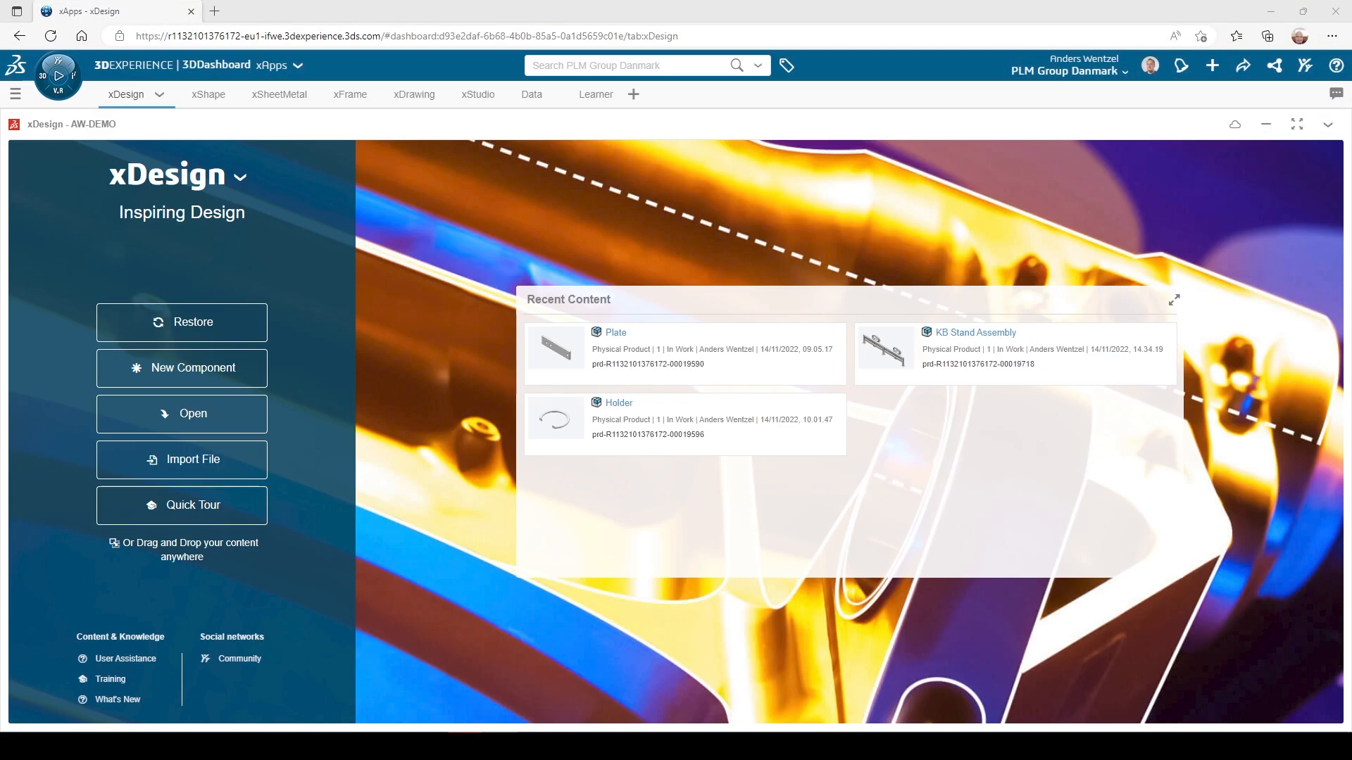
pyautogui.moveTo(988, 480)
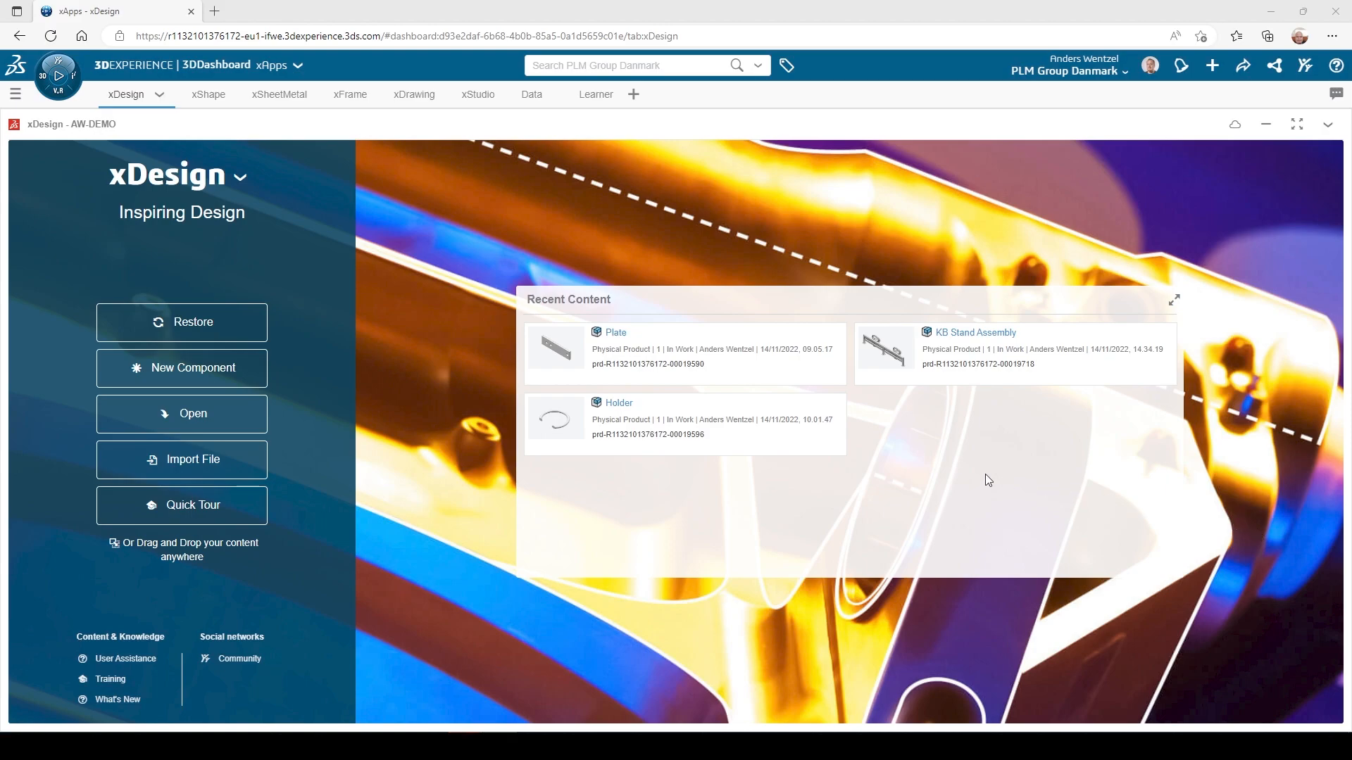
# - Bring up the dashboard list to return to the 3DSwymer dashboard
pyautogui.click(14, 94)
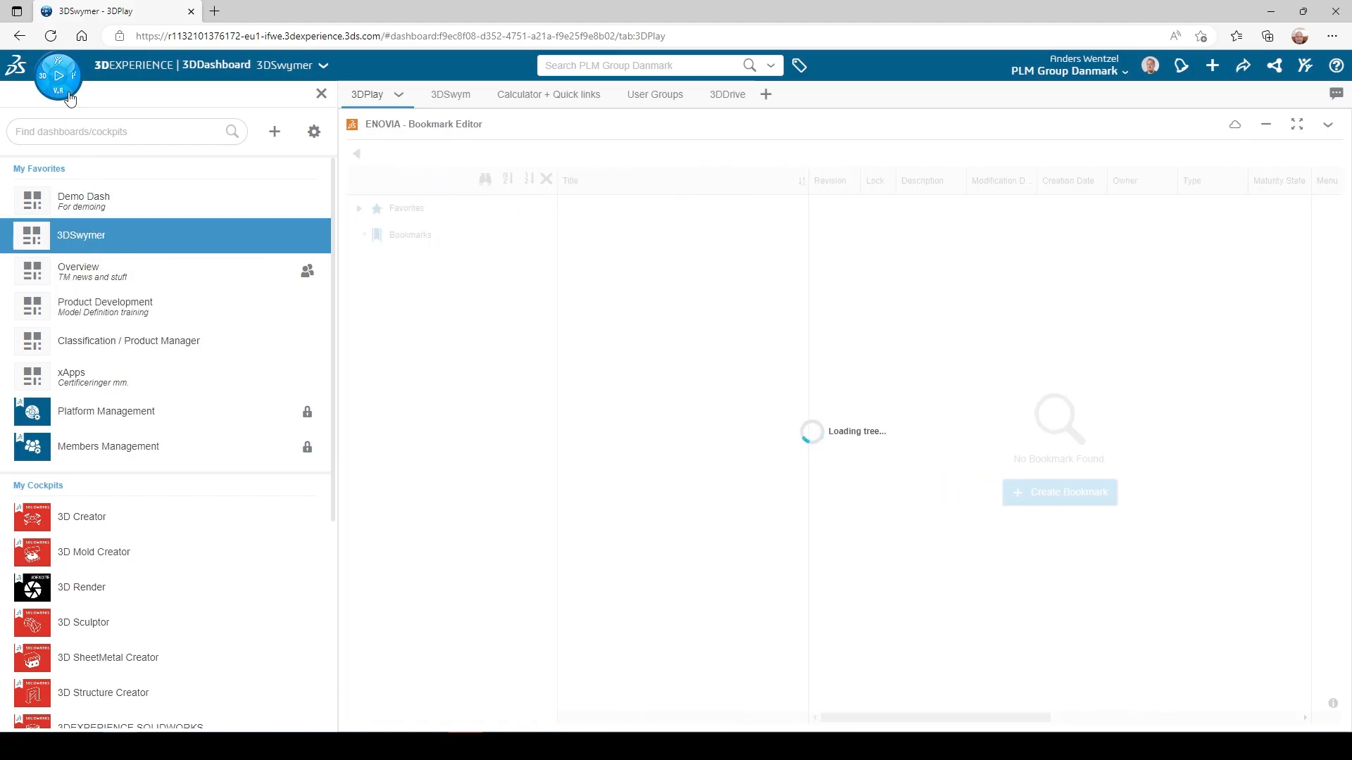
# - Show the 3DSwymer role's apps and start 3DPlay inside the 3DPlay tab
pyautogui.click(58, 76)
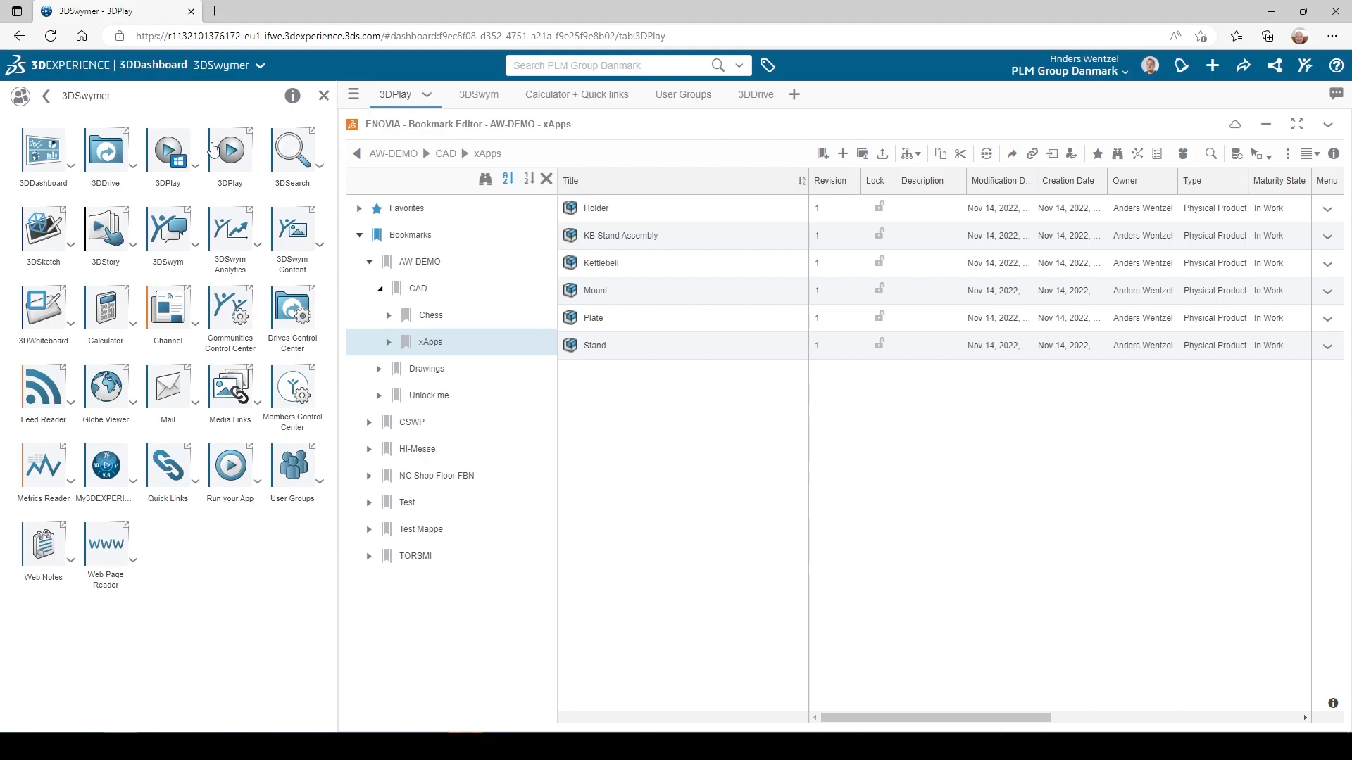
pyautogui.moveTo(228, 435)
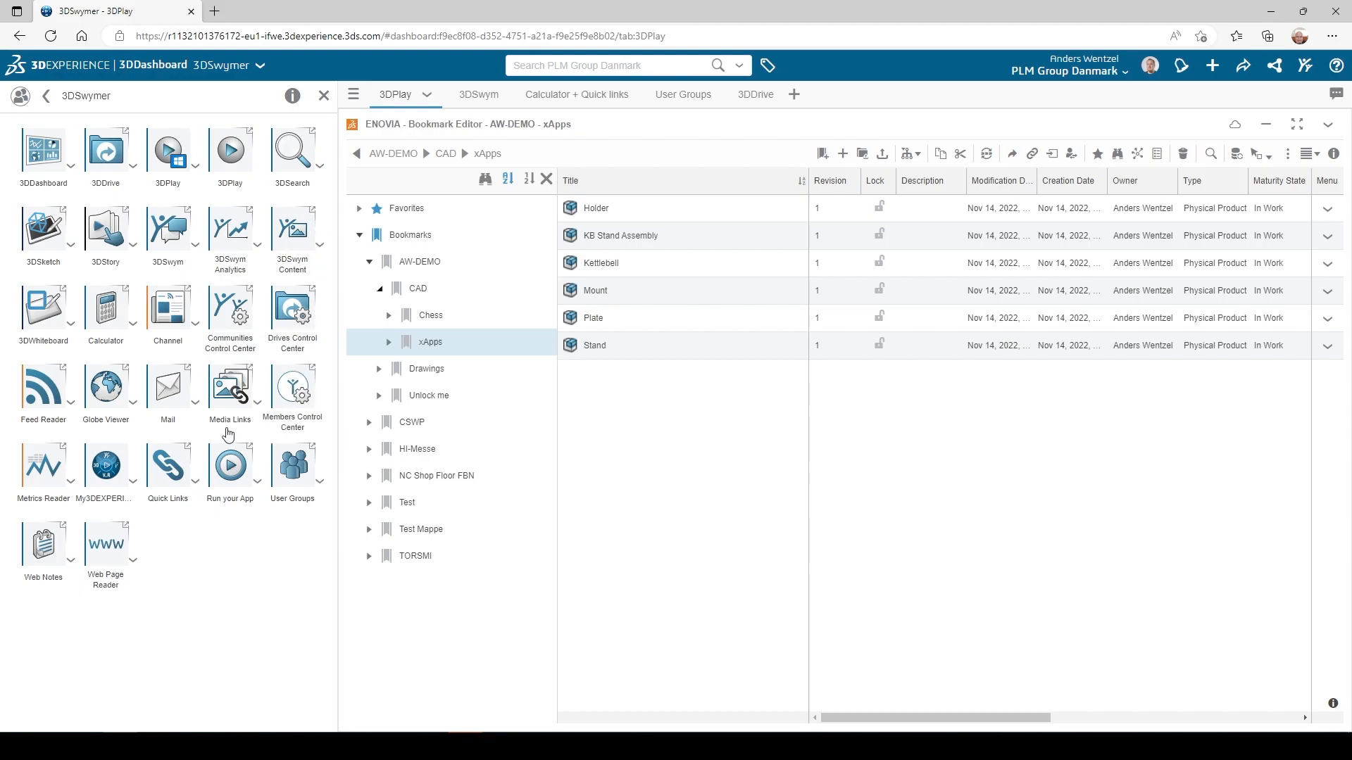
pyautogui.moveTo(232, 201)
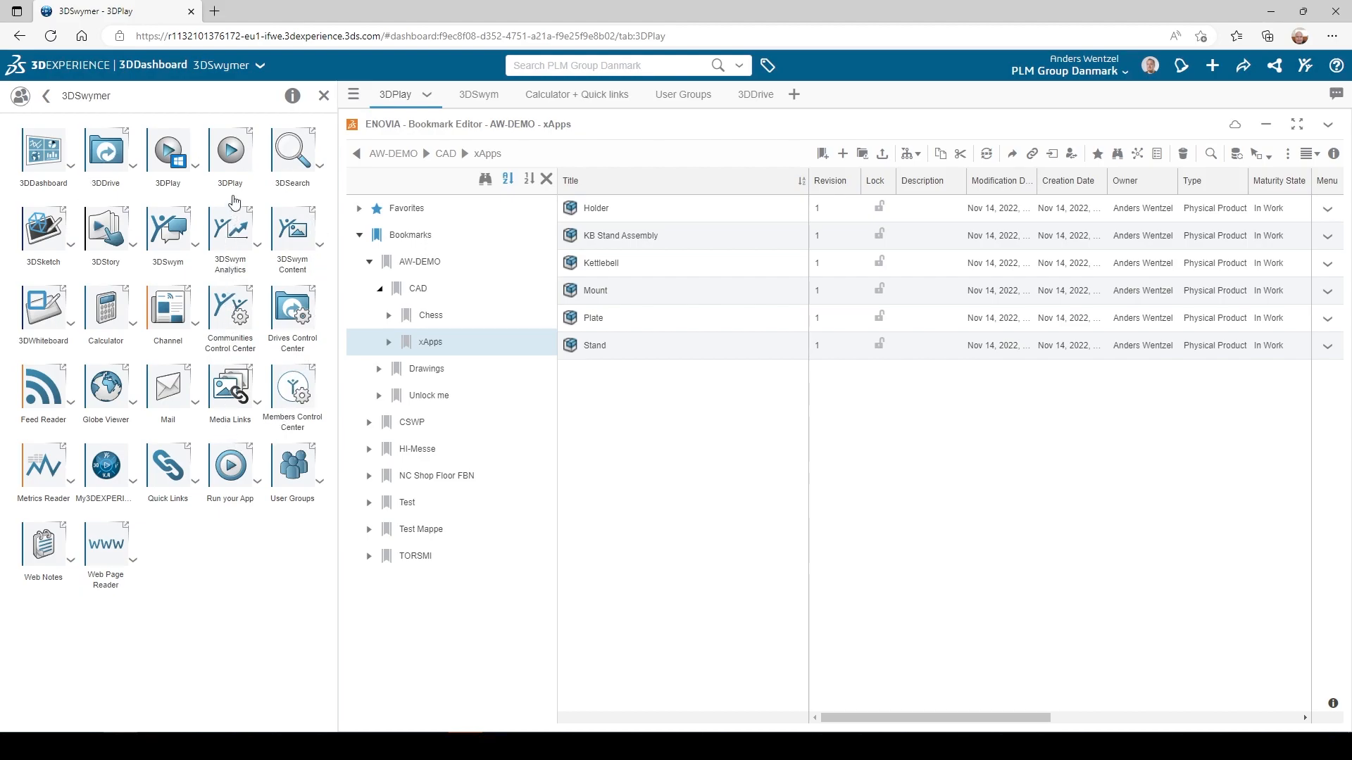
pyautogui.click(230, 146)
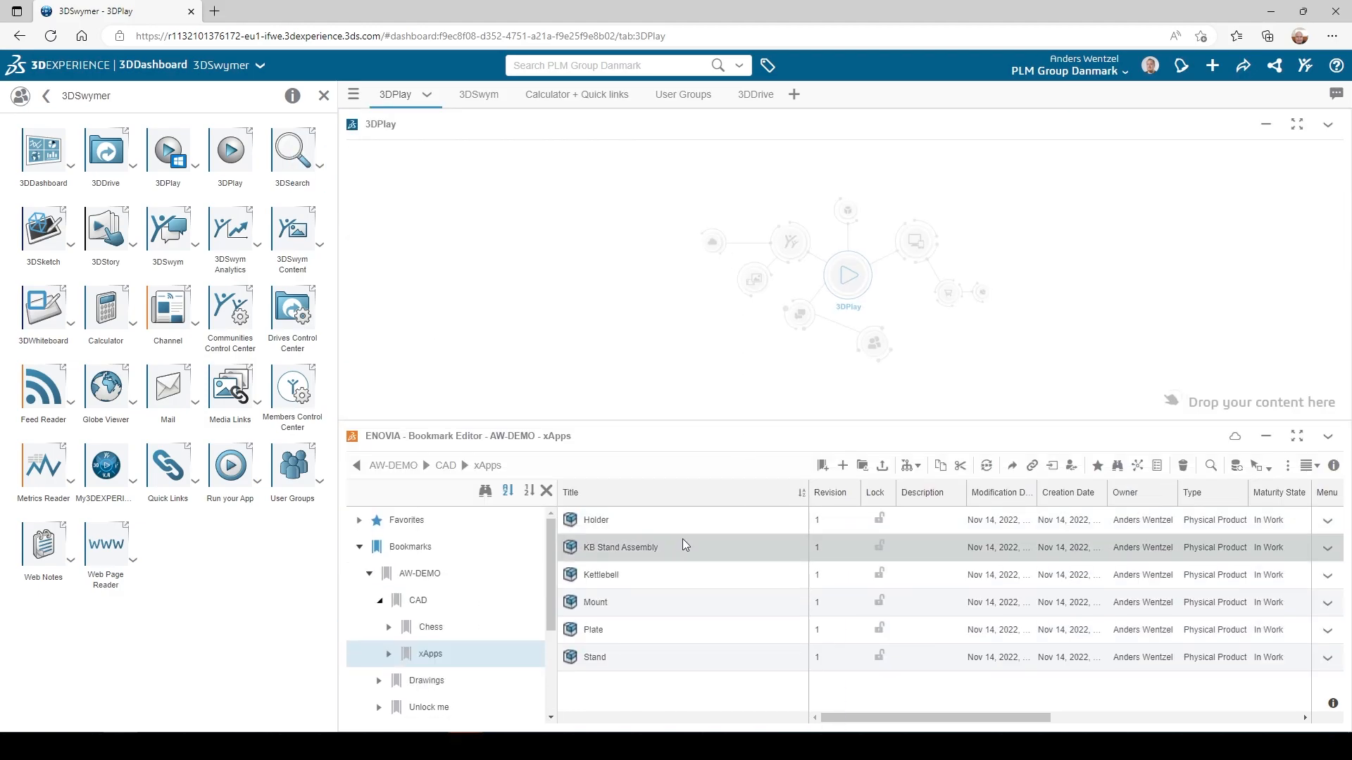
# - Load KB Stand Assembly into the 3DPlay viewer and switch to its Tools commands
pyautogui.click(619, 547)
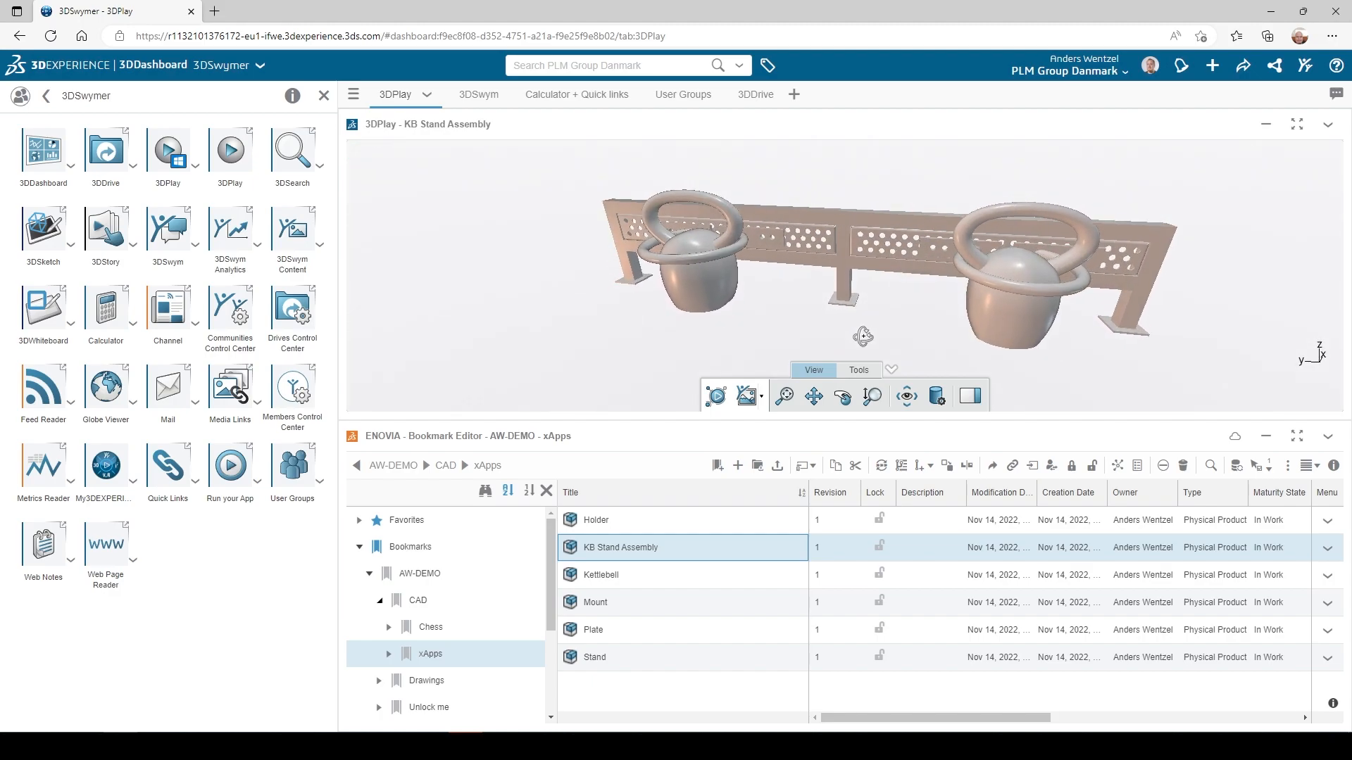
pyautogui.click(858, 370)
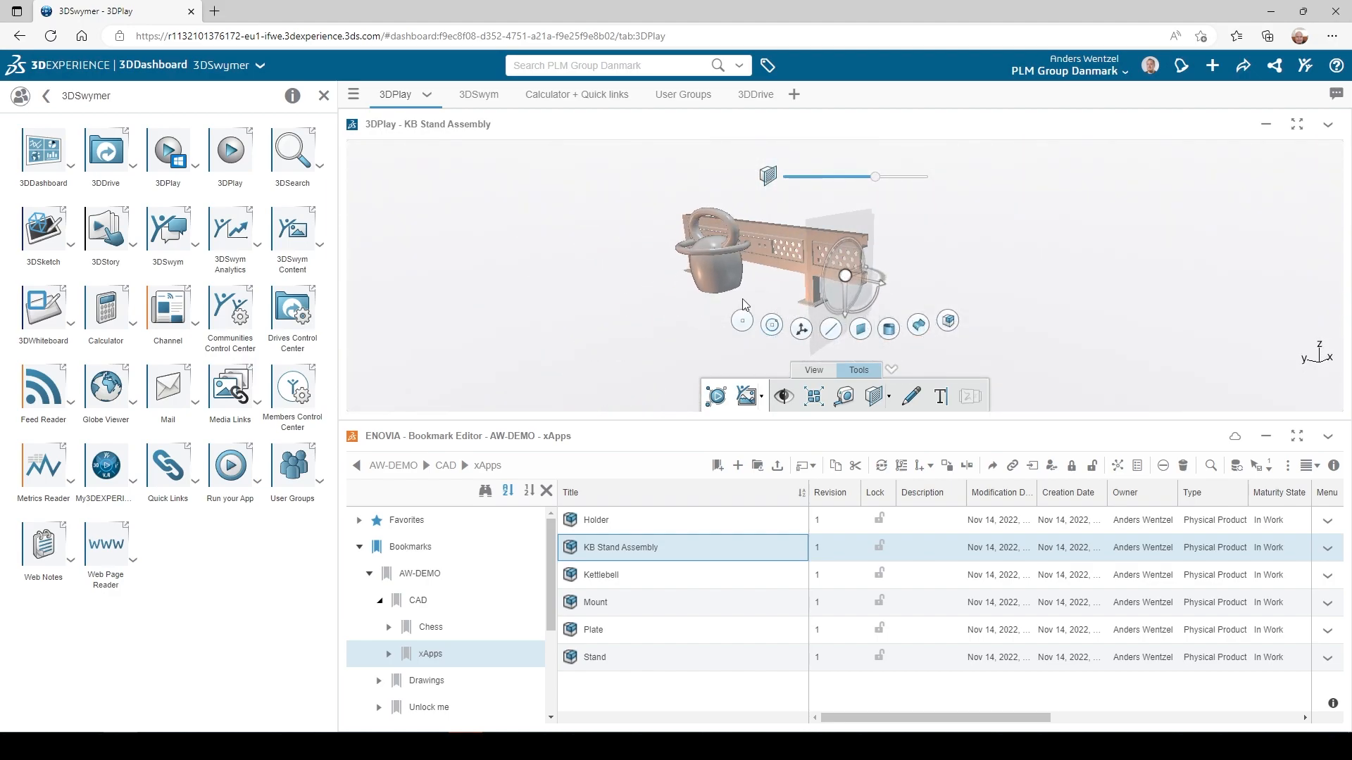
# - Remove the section cut and start a text annotation reading Looks good! on the assembly
pyautogui.click(889, 397)
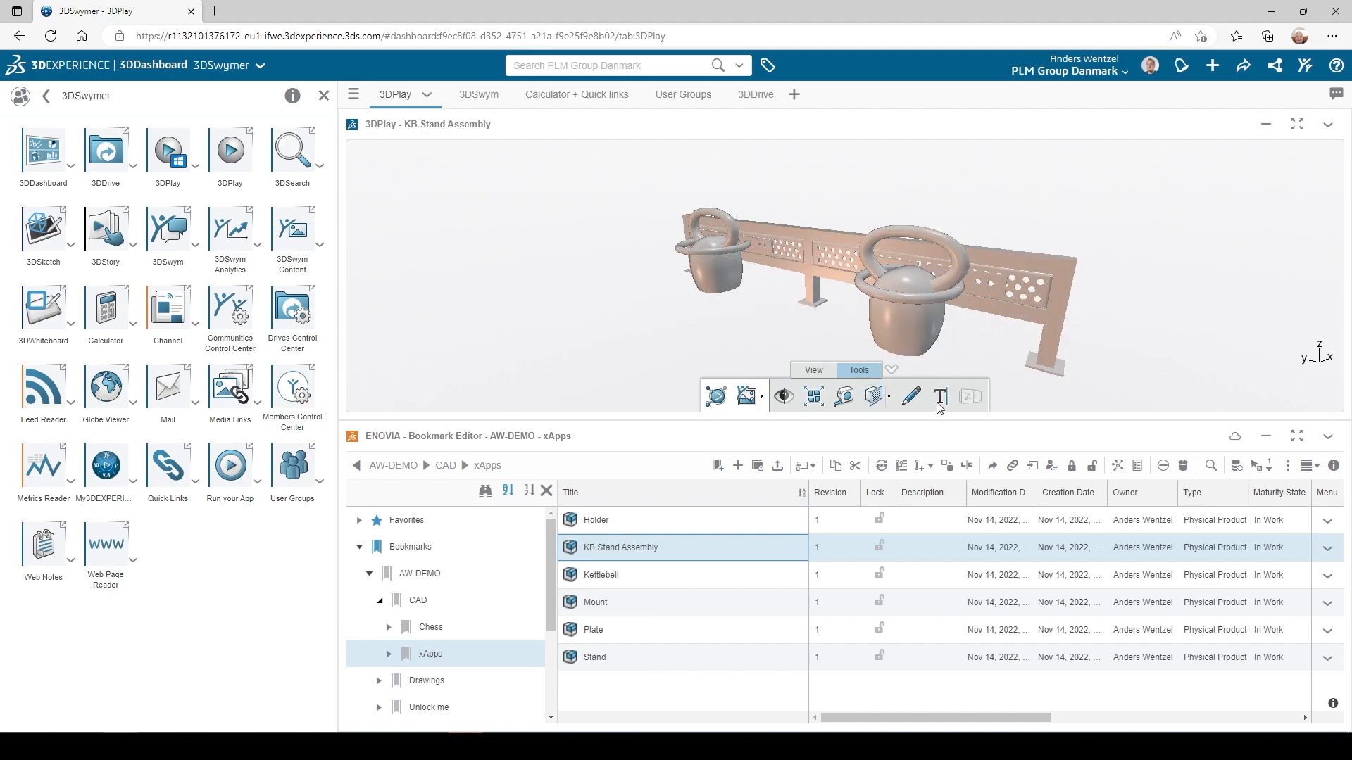
pyautogui.click(940, 397)
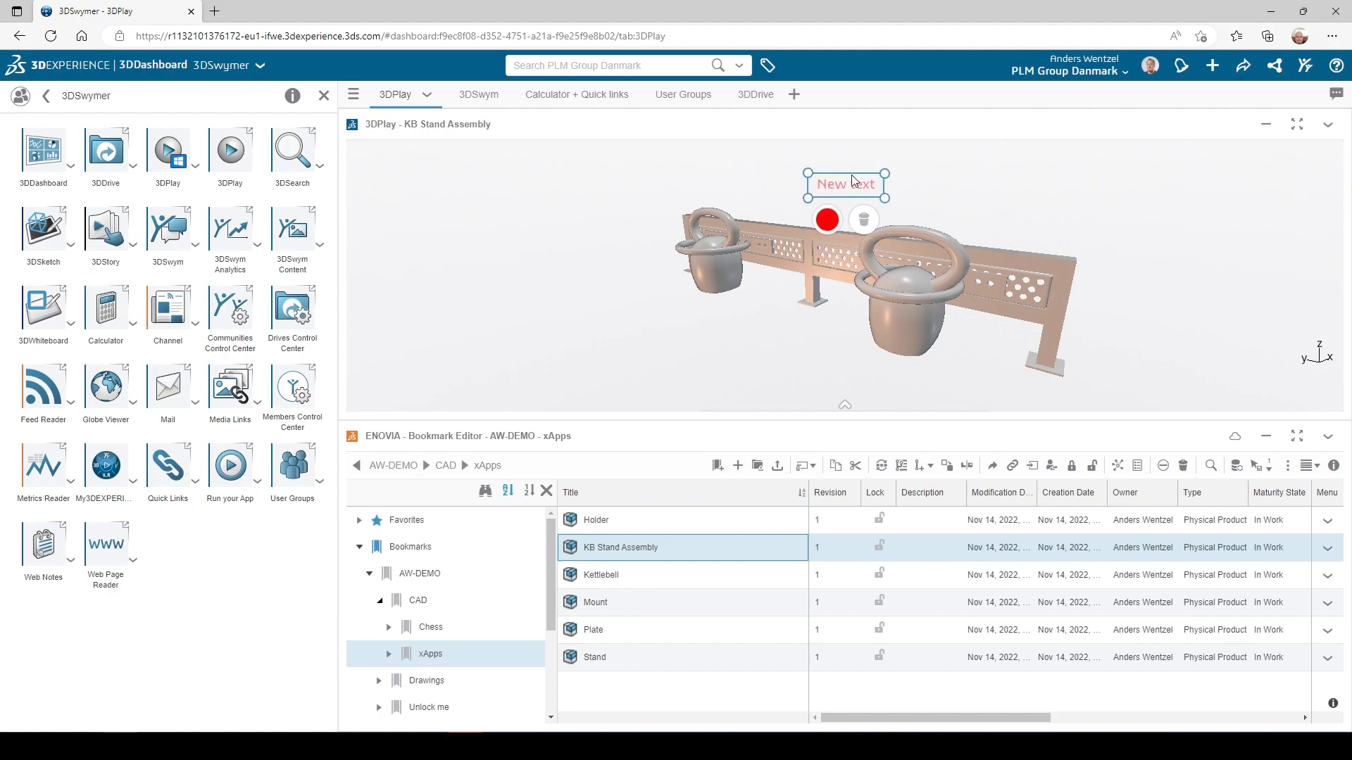
pyautogui.write('Looks good!')
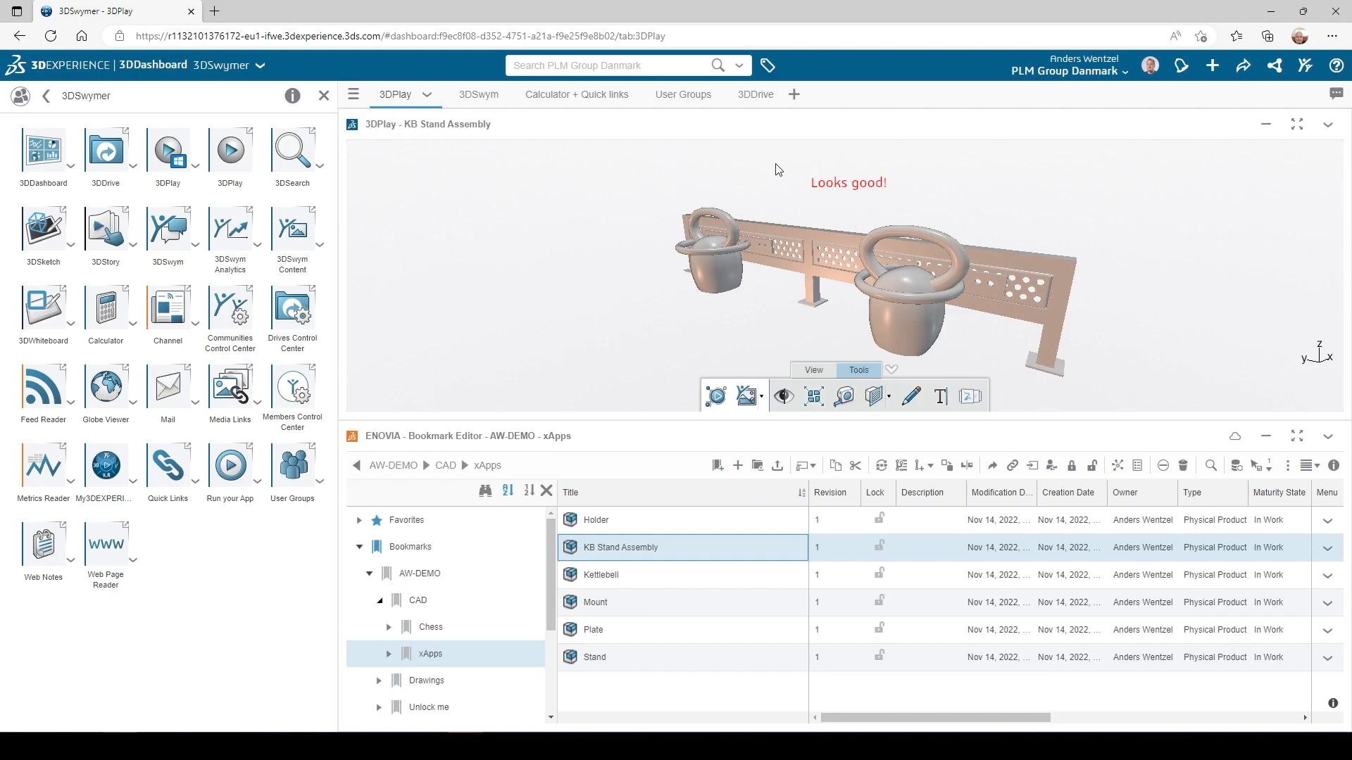
pyautogui.moveTo(478, 95)
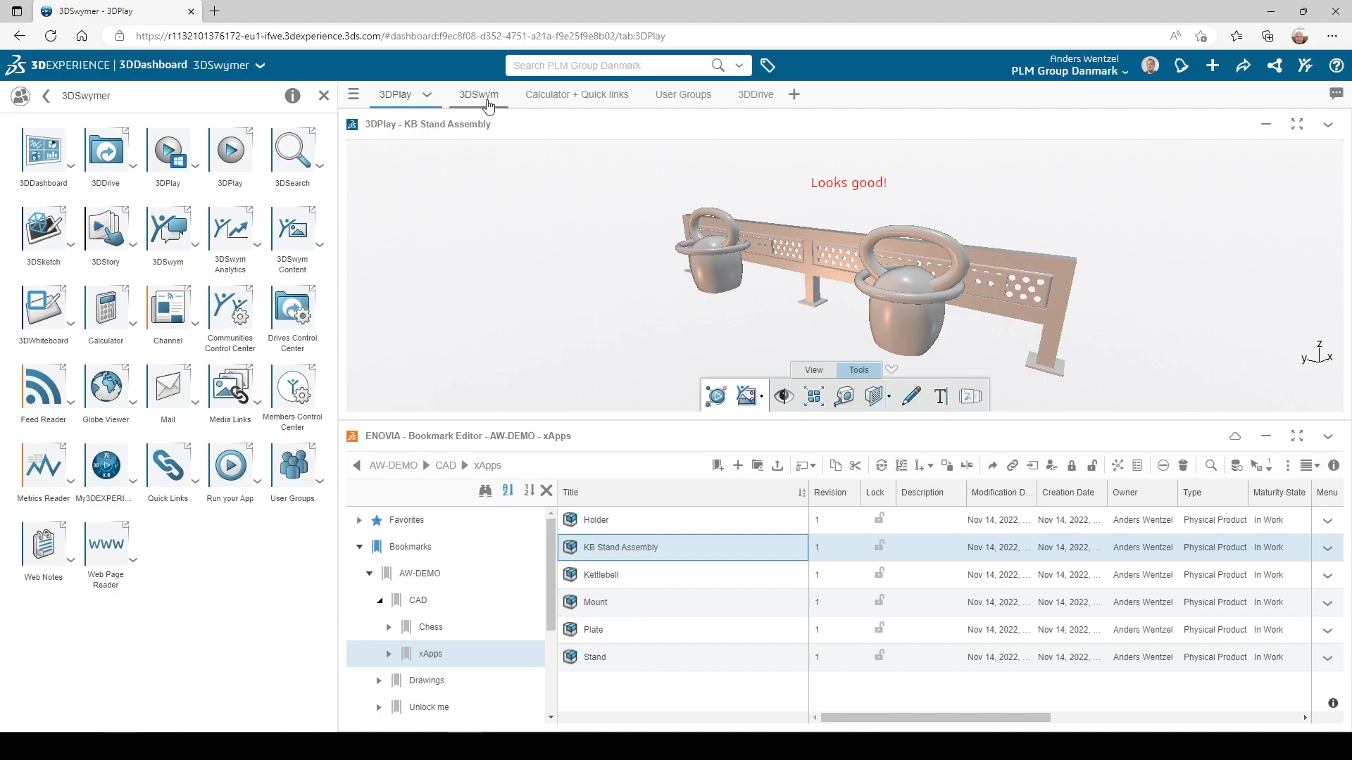
# - Start 3DSwym in the 3DSwym tab and browse the AW-DEMO community feed
pyautogui.click(458, 94)
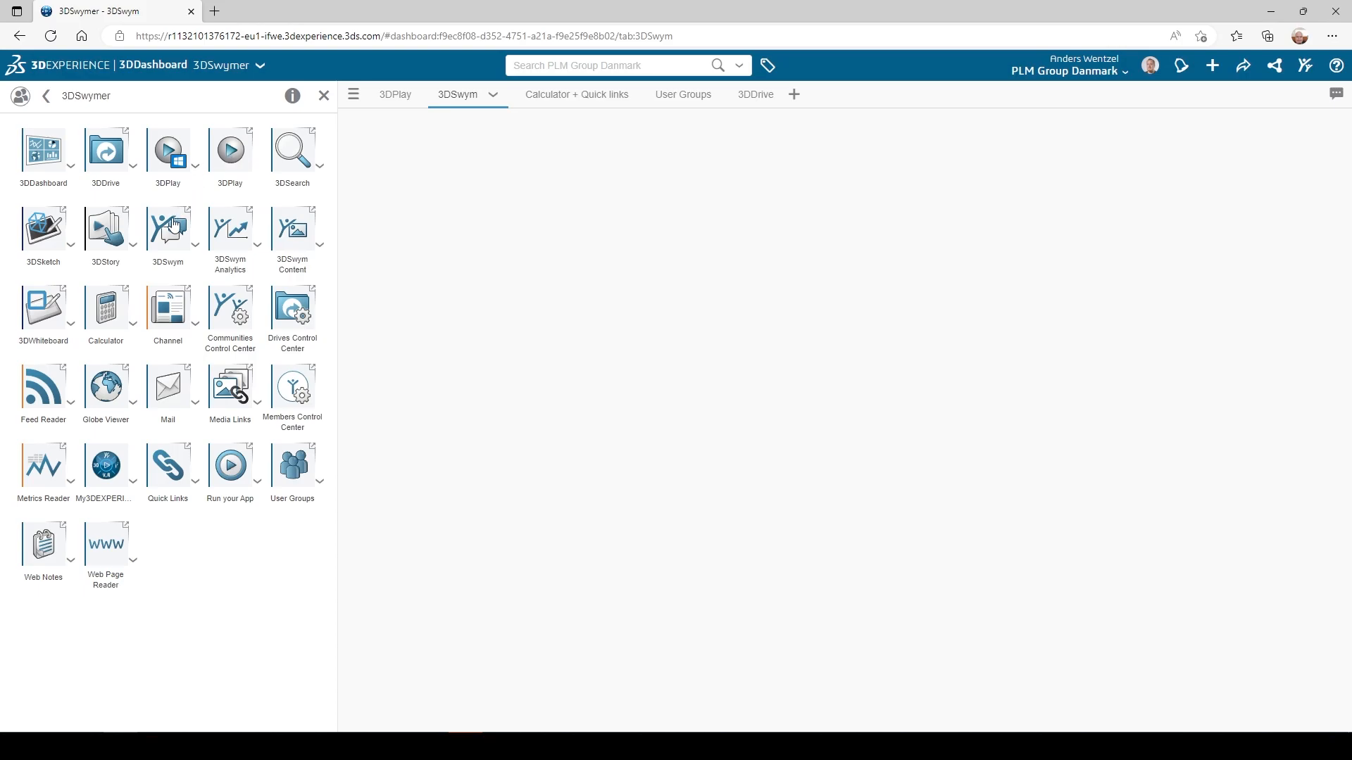
pyautogui.click(168, 229)
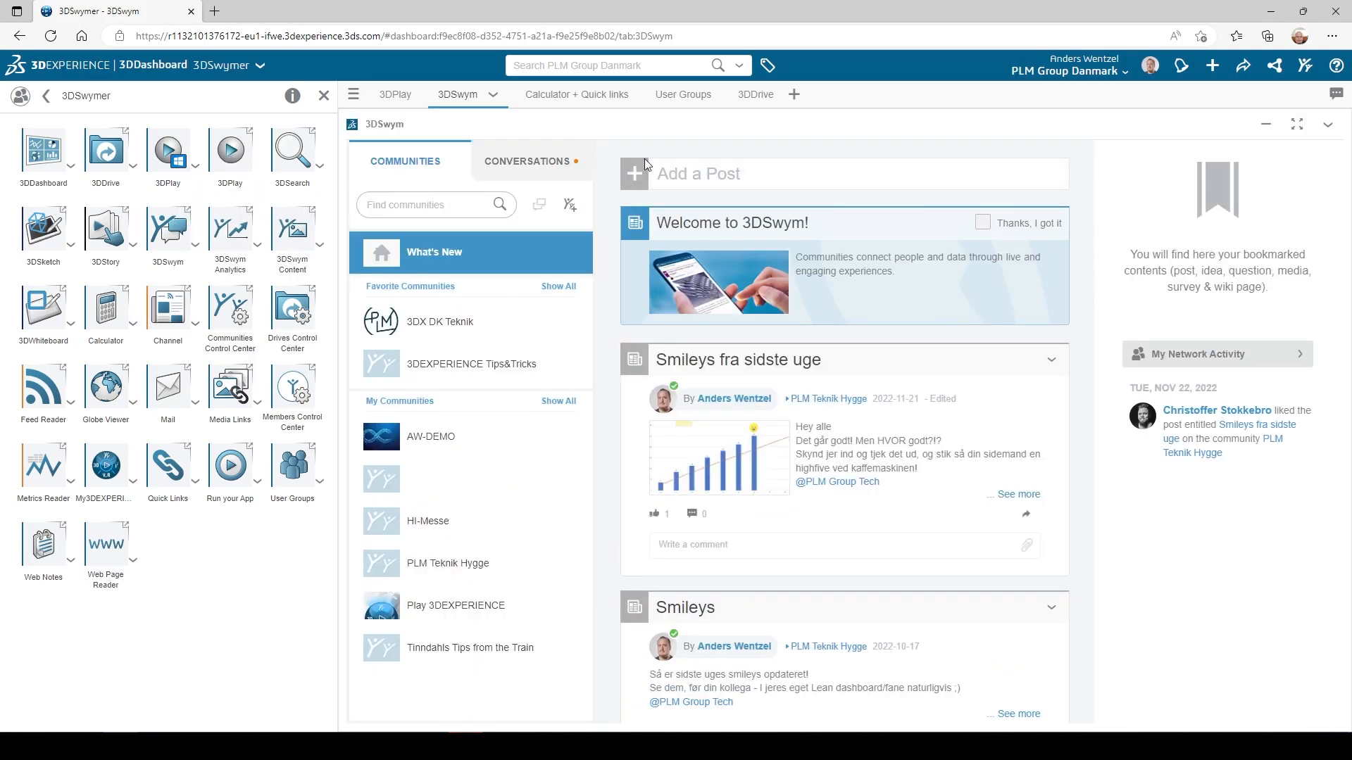
pyautogui.scroll(-3)
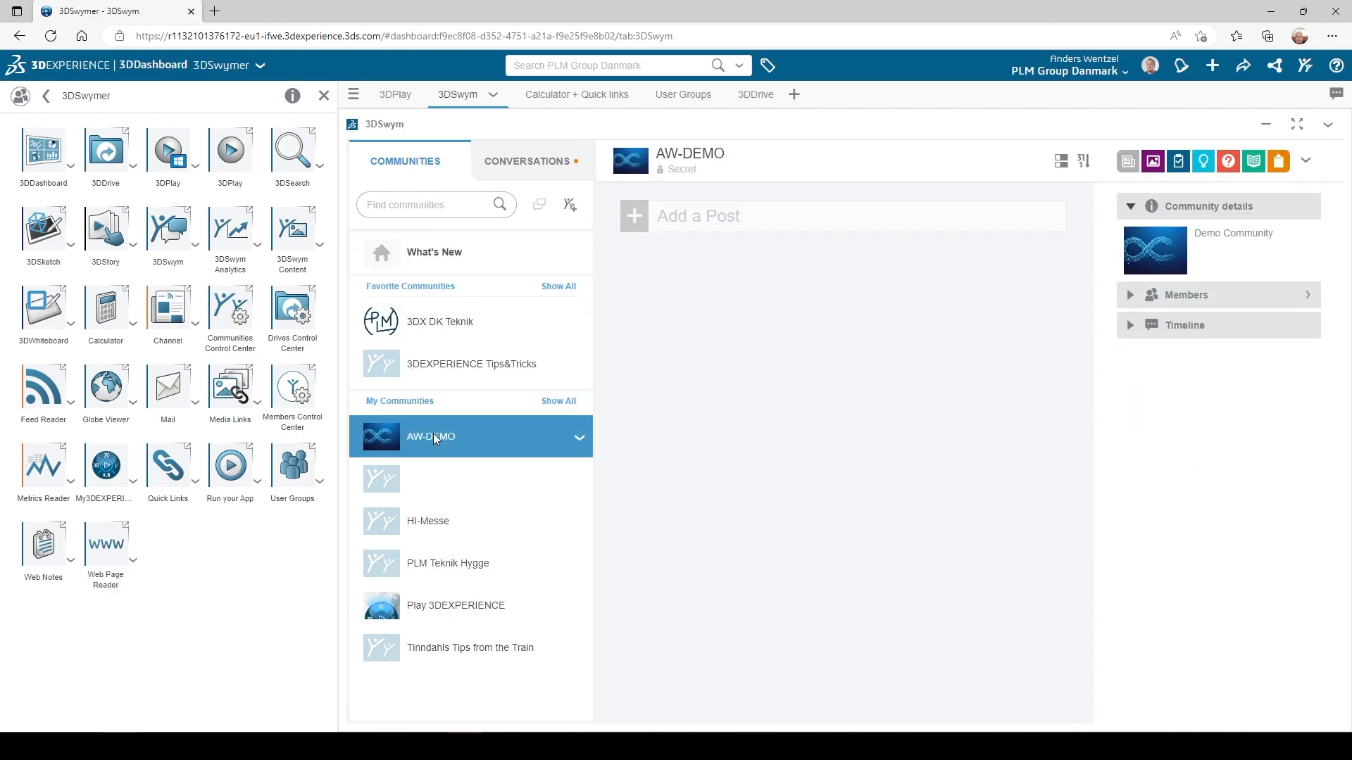
pyautogui.click(431, 437)
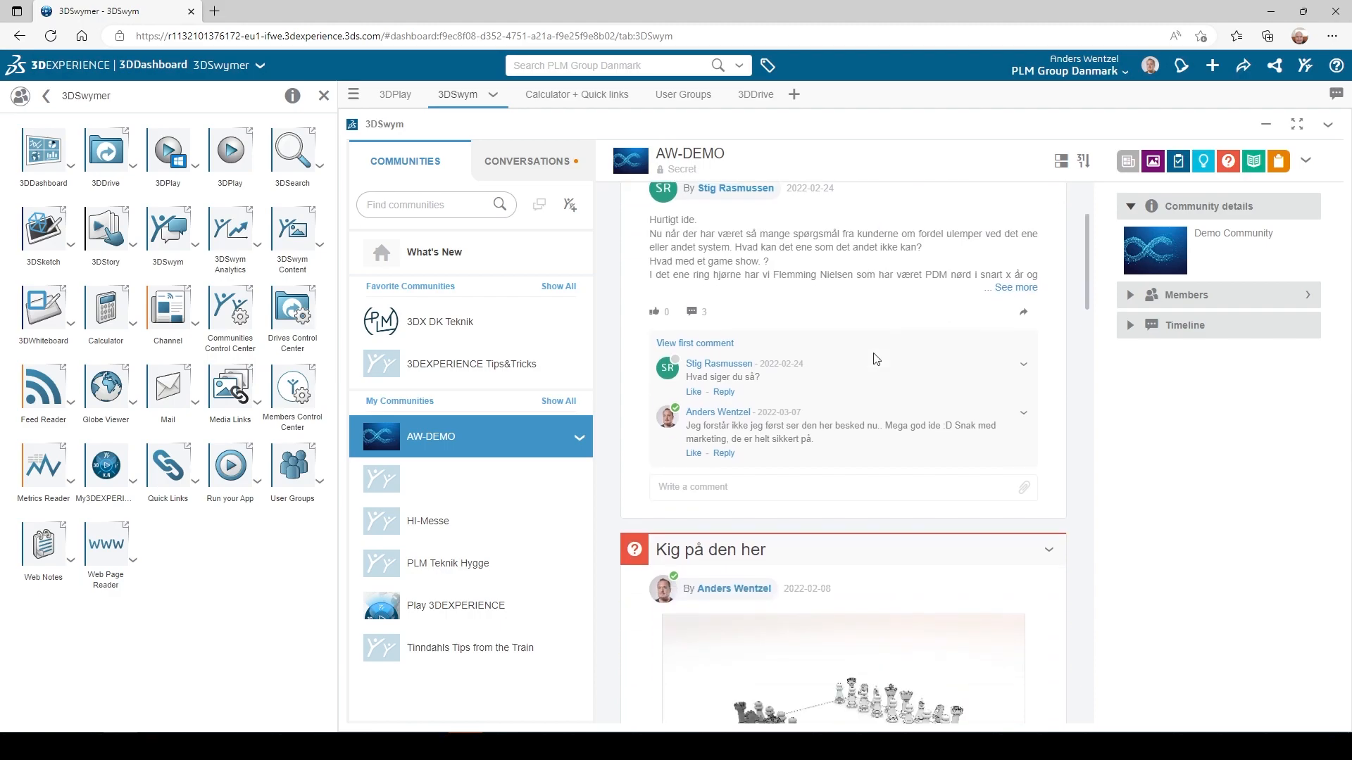
pyautogui.scroll(-3)
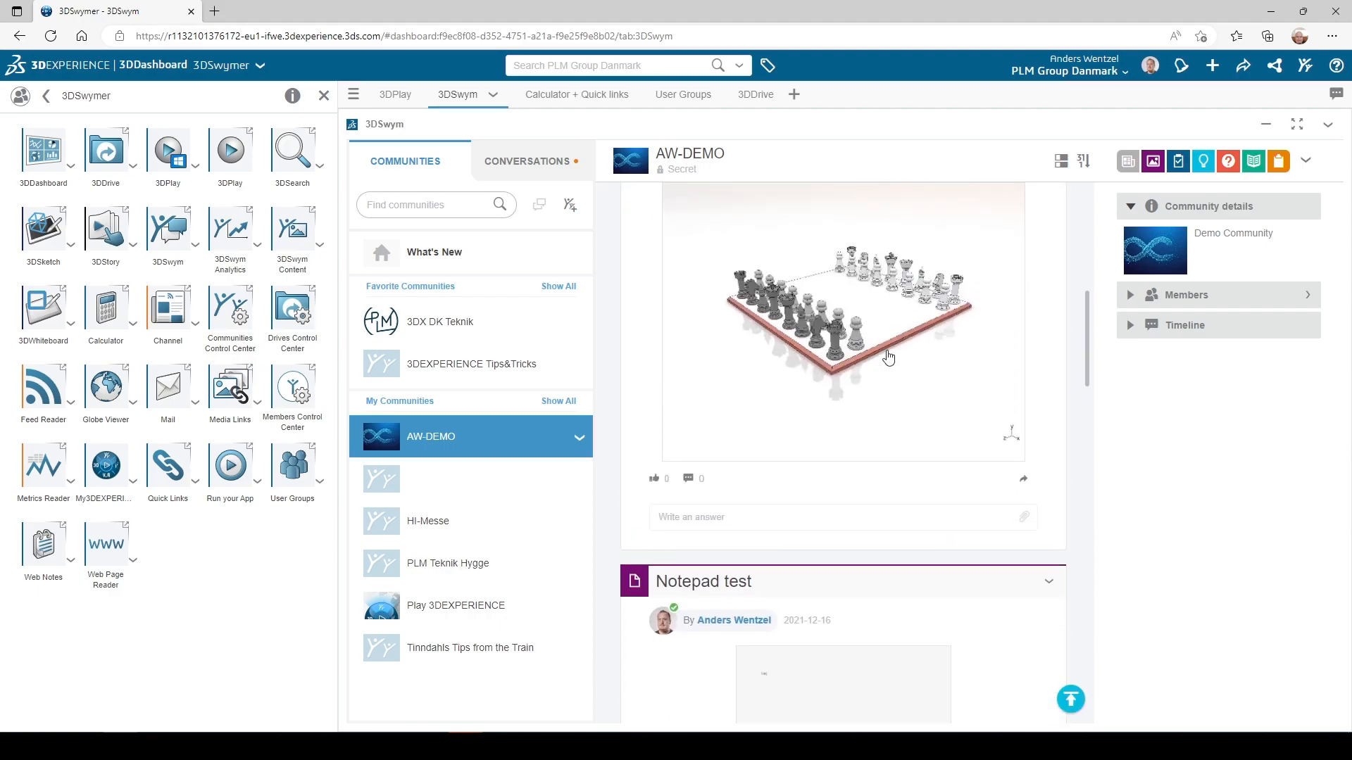
# - Visit the communities widget's preferences and return to the feed
pyautogui.click(1328, 124)
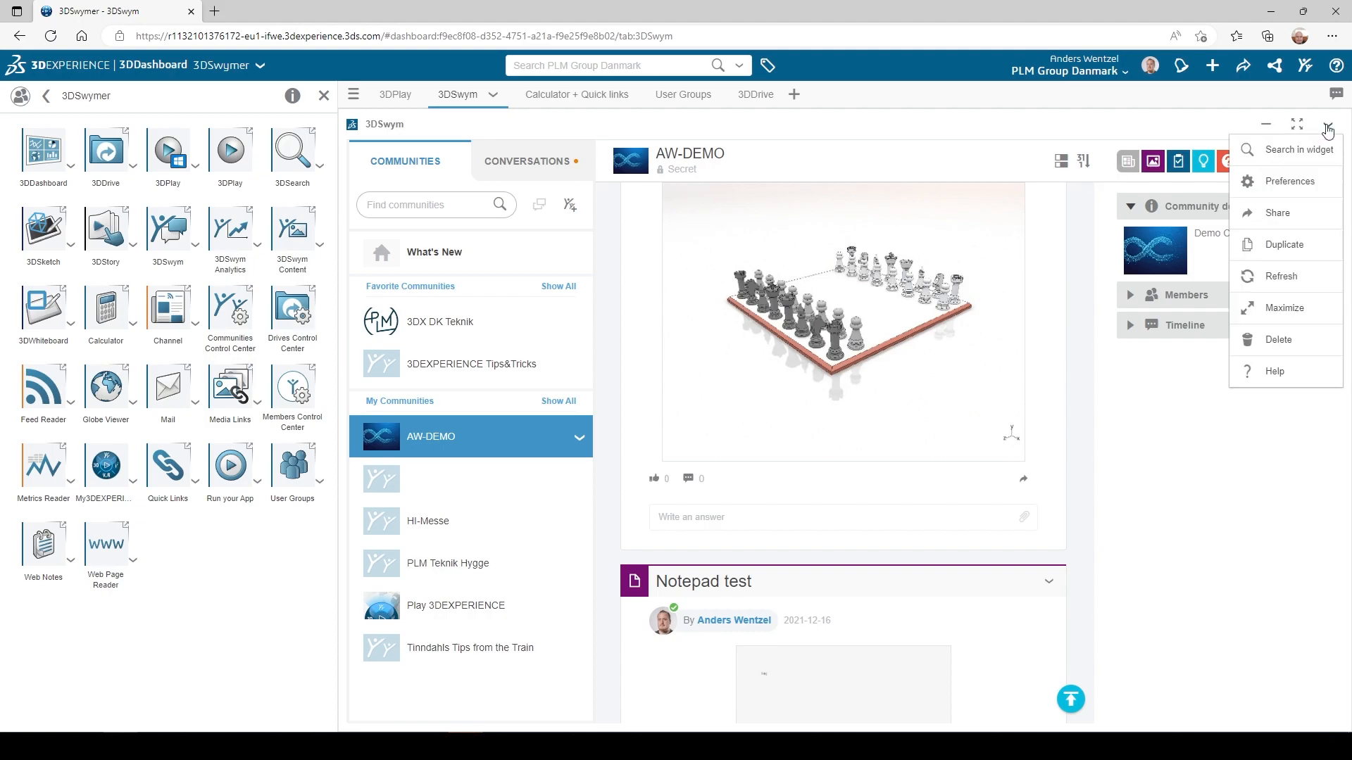
pyautogui.click(1284, 181)
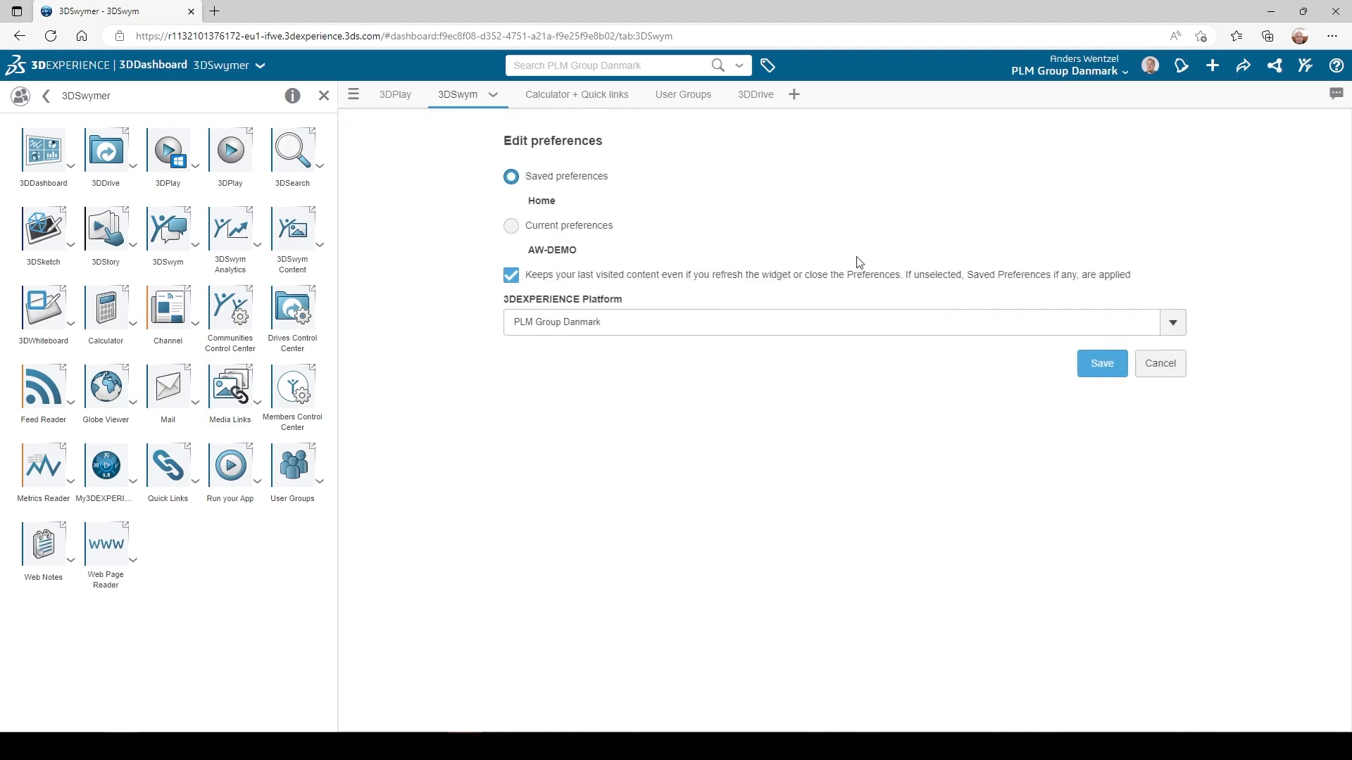
pyautogui.click(1172, 321)
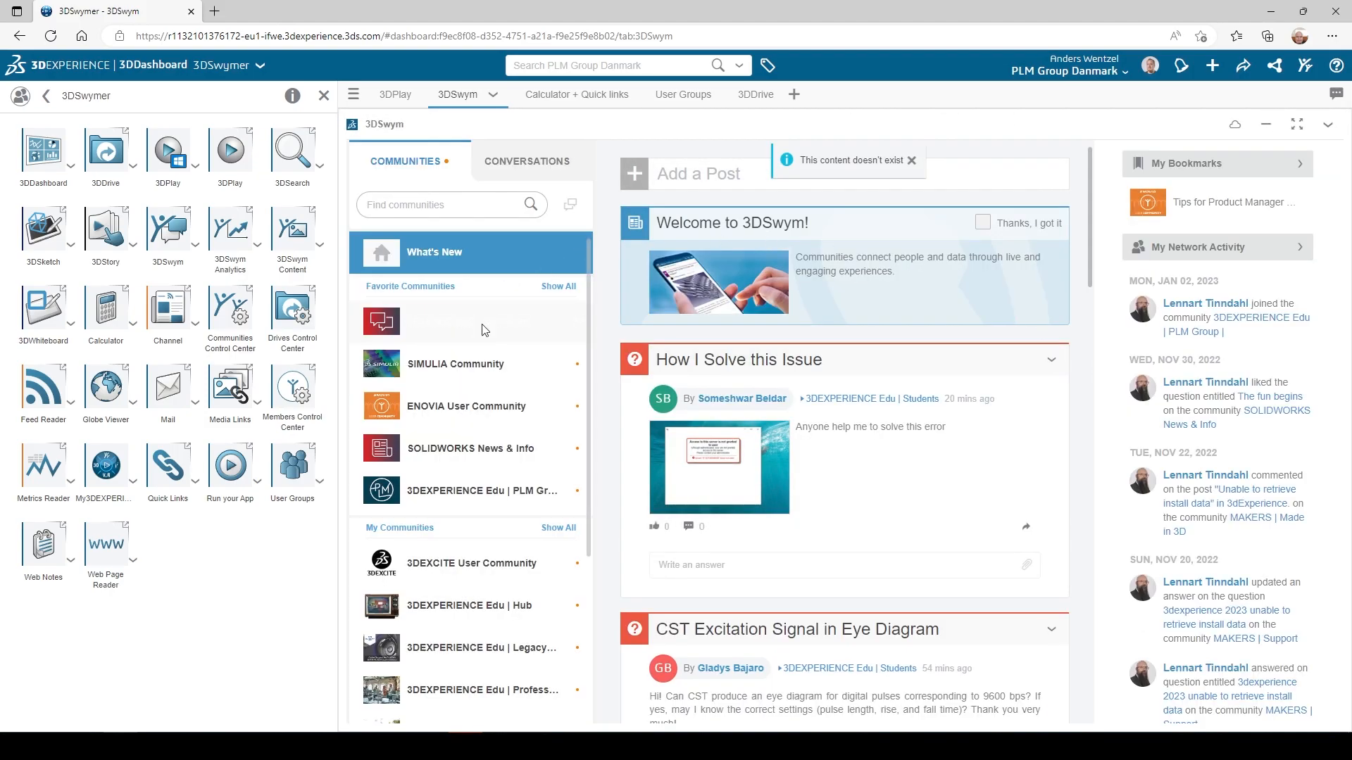
# - Browse the SOLIDWORKS User Forum community, then move to the Calculator + Quick links tab
pyautogui.click(468, 321)
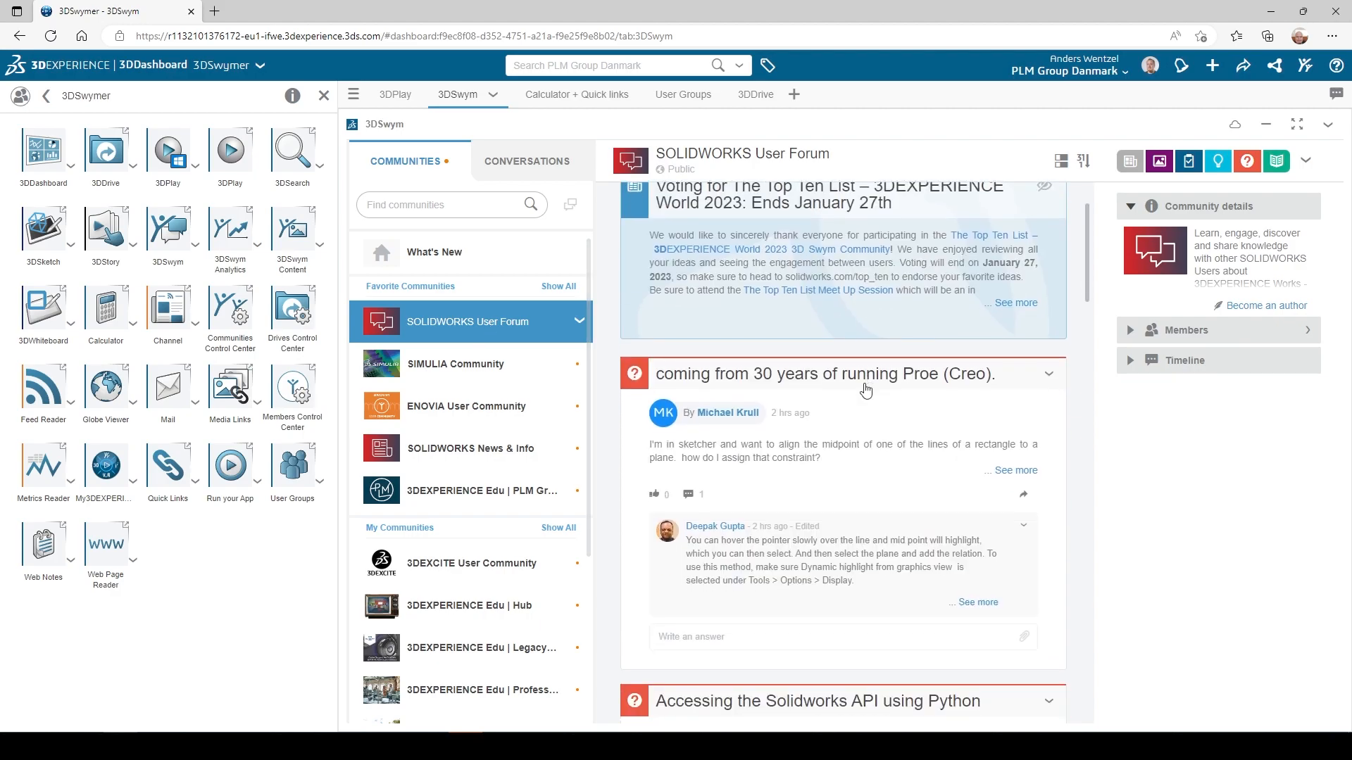
pyautogui.scroll(-3)
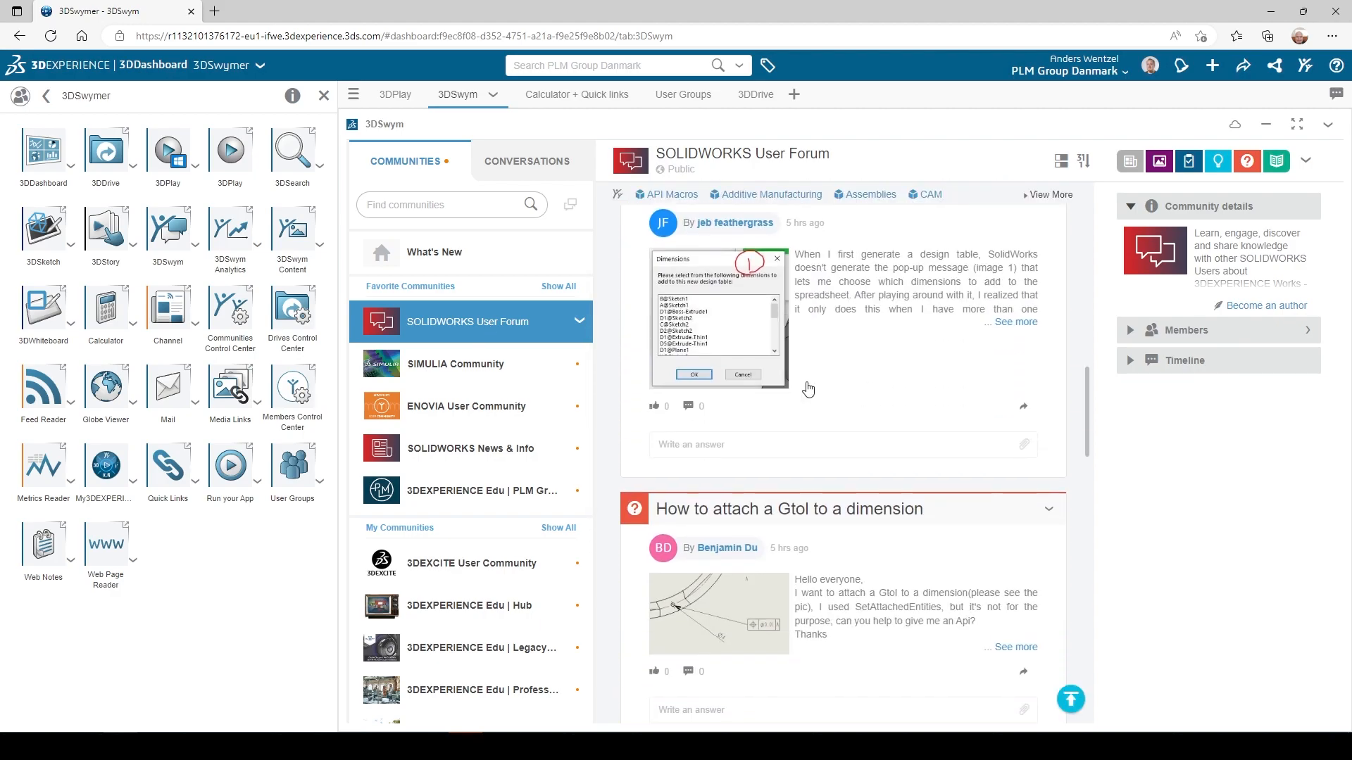
pyautogui.click(576, 94)
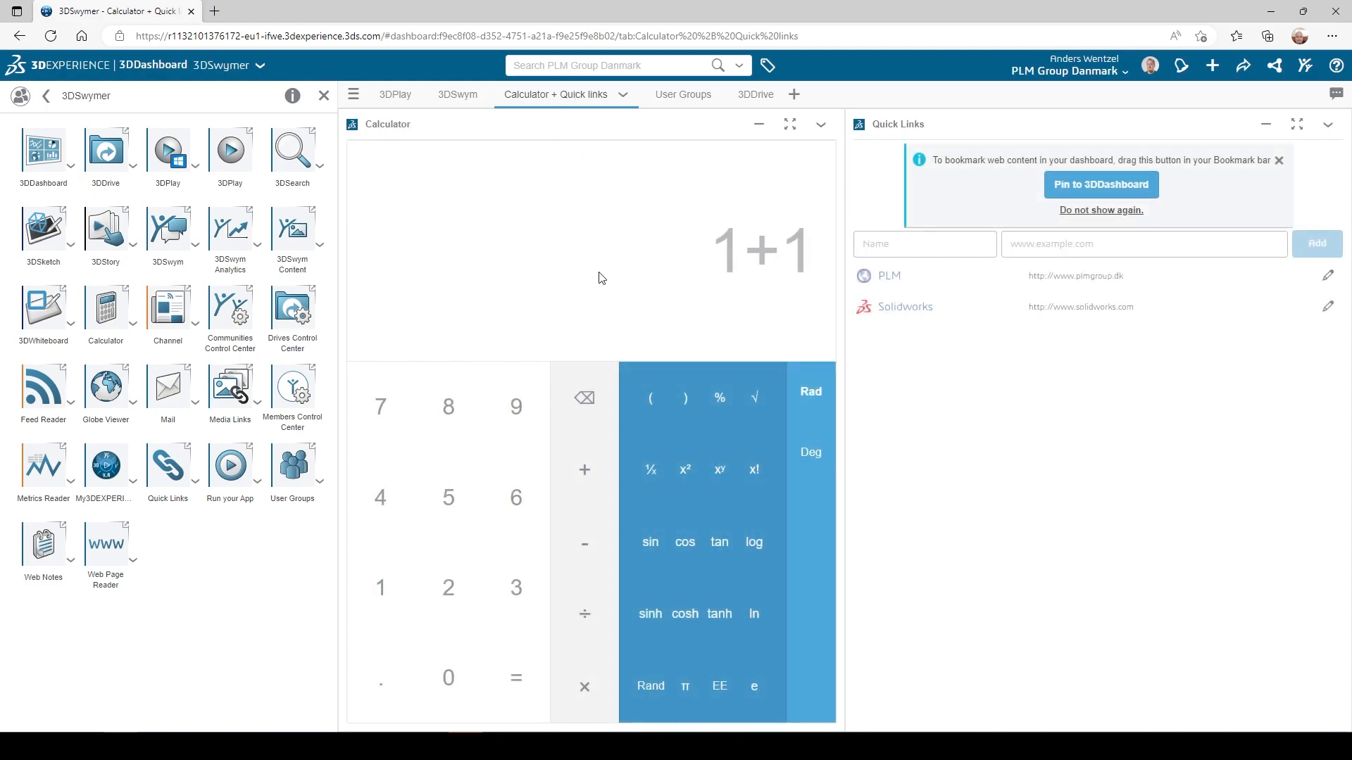
# - Evaluate 1+1 = 2 in the calculator, visit the PLM website quick link and return to the dashboard
pyautogui.click(516, 677)
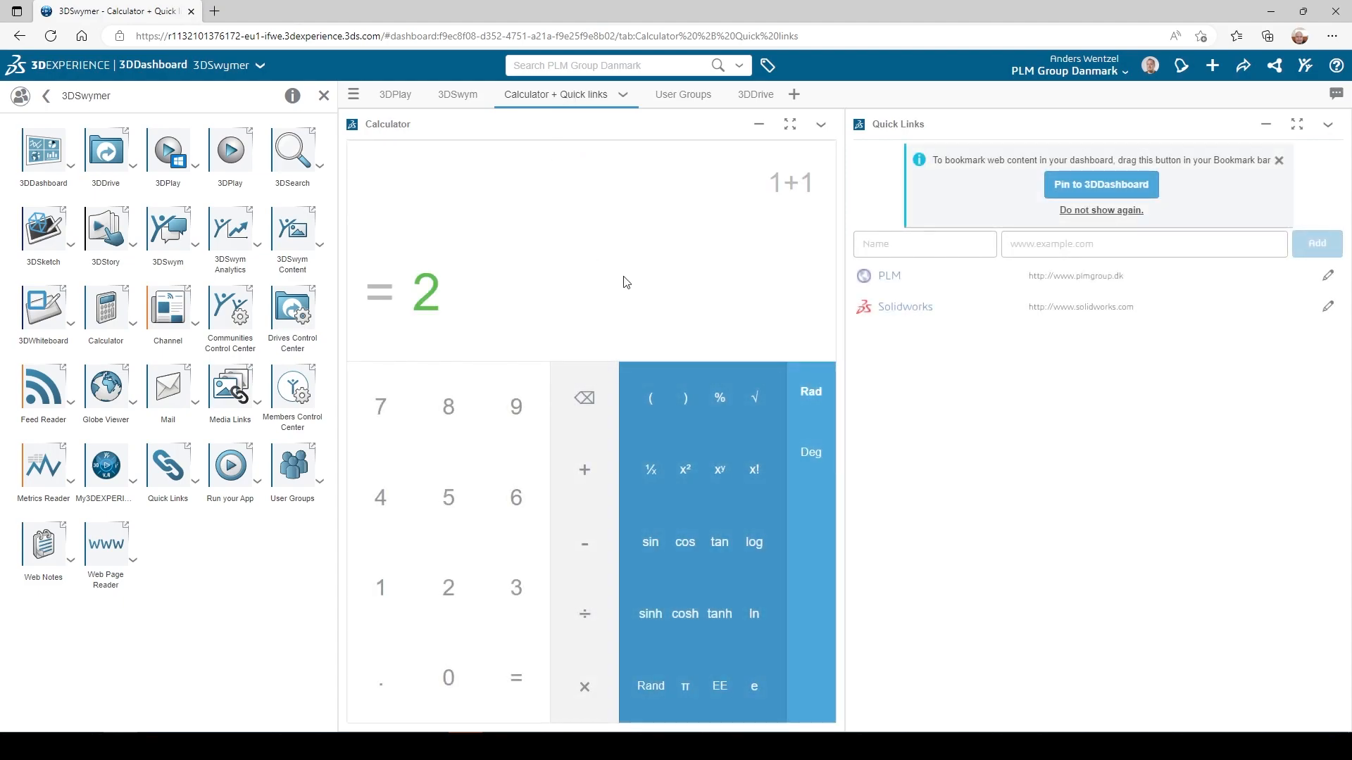
pyautogui.click(888, 275)
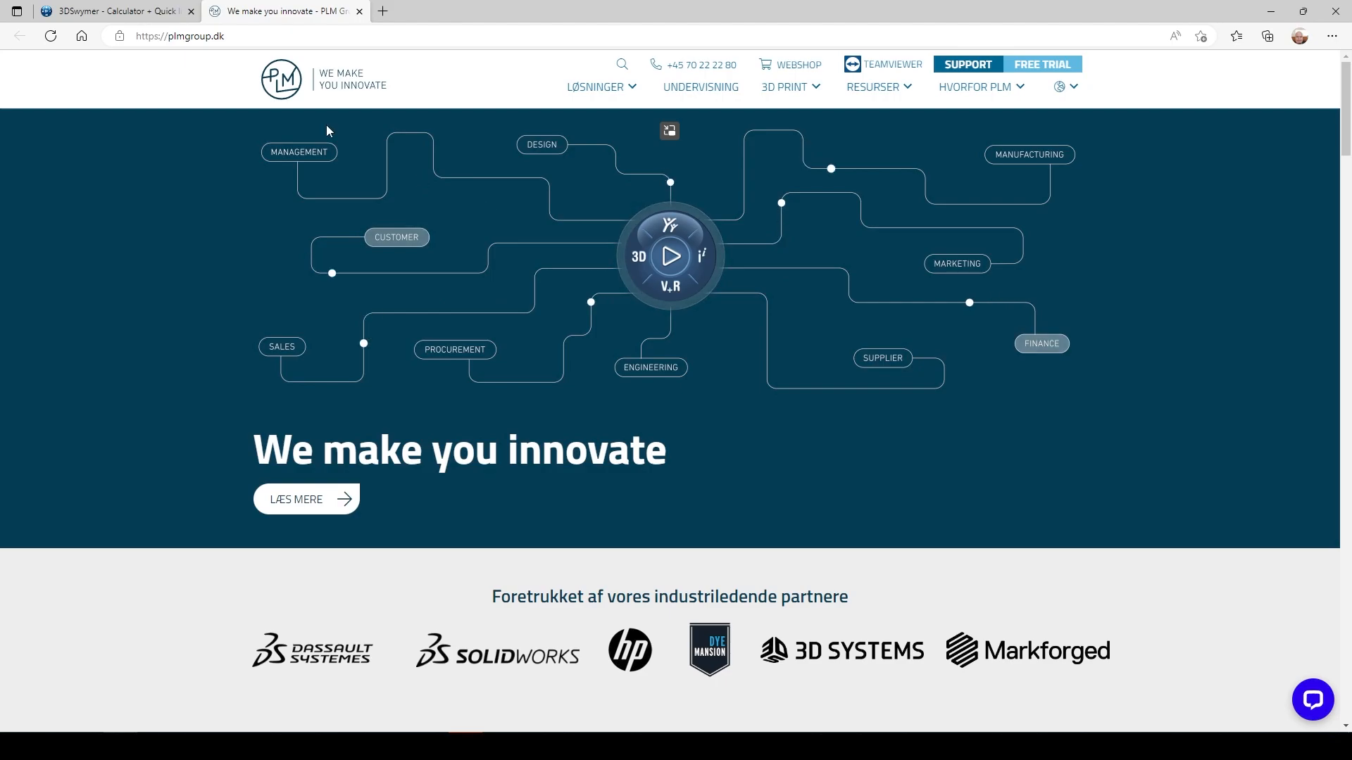
pyautogui.click(113, 10)
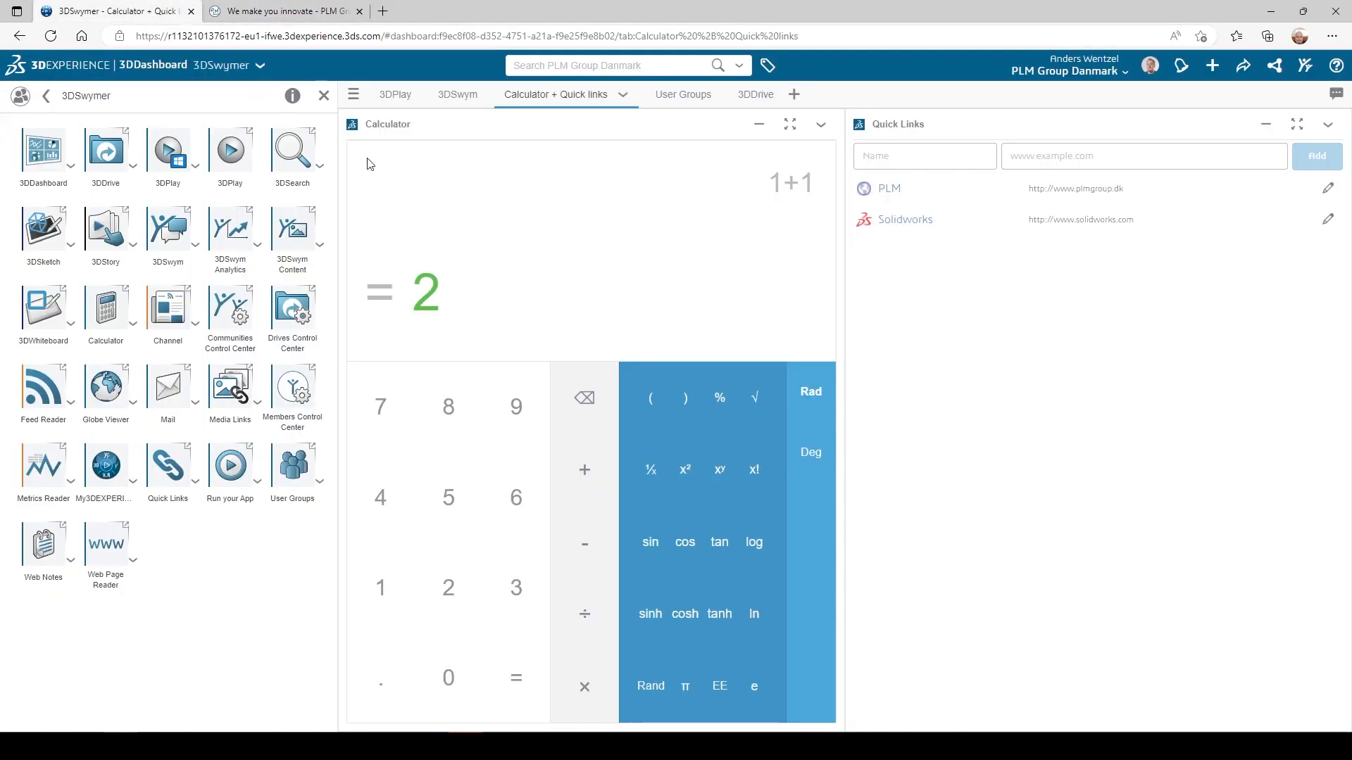
pyautogui.click(662, 95)
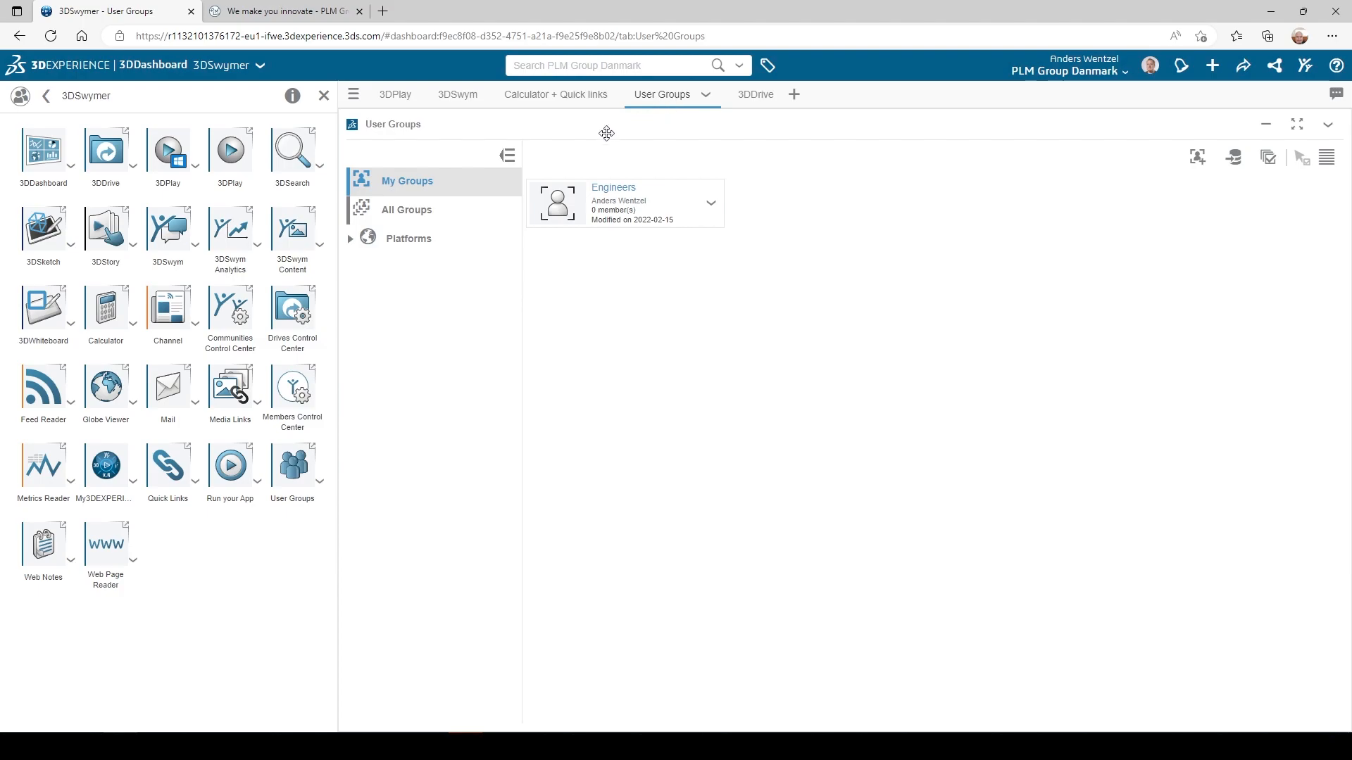
# - List all user groups and view the PLM Group Tech members, then move to the 3DDrive tab
pyautogui.click(406, 210)
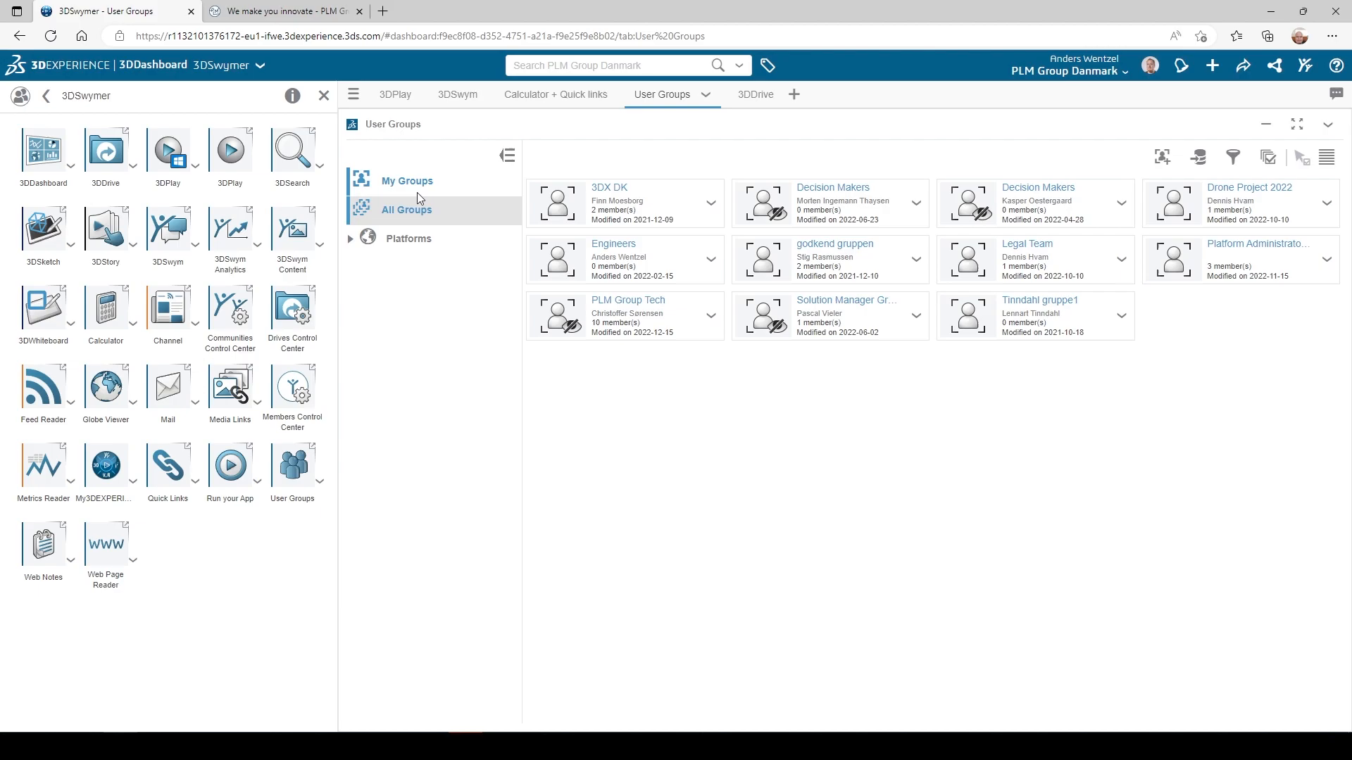
pyautogui.click(628, 300)
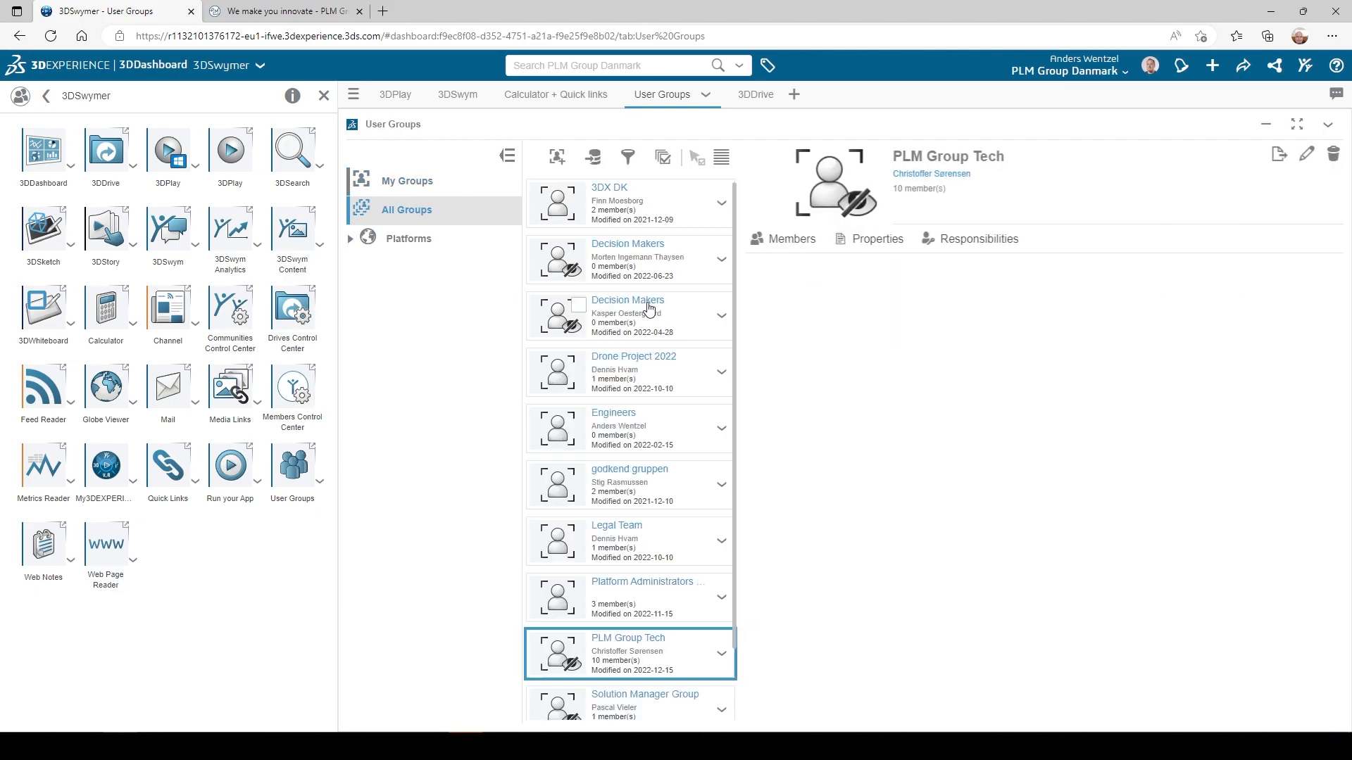
pyautogui.click(790, 239)
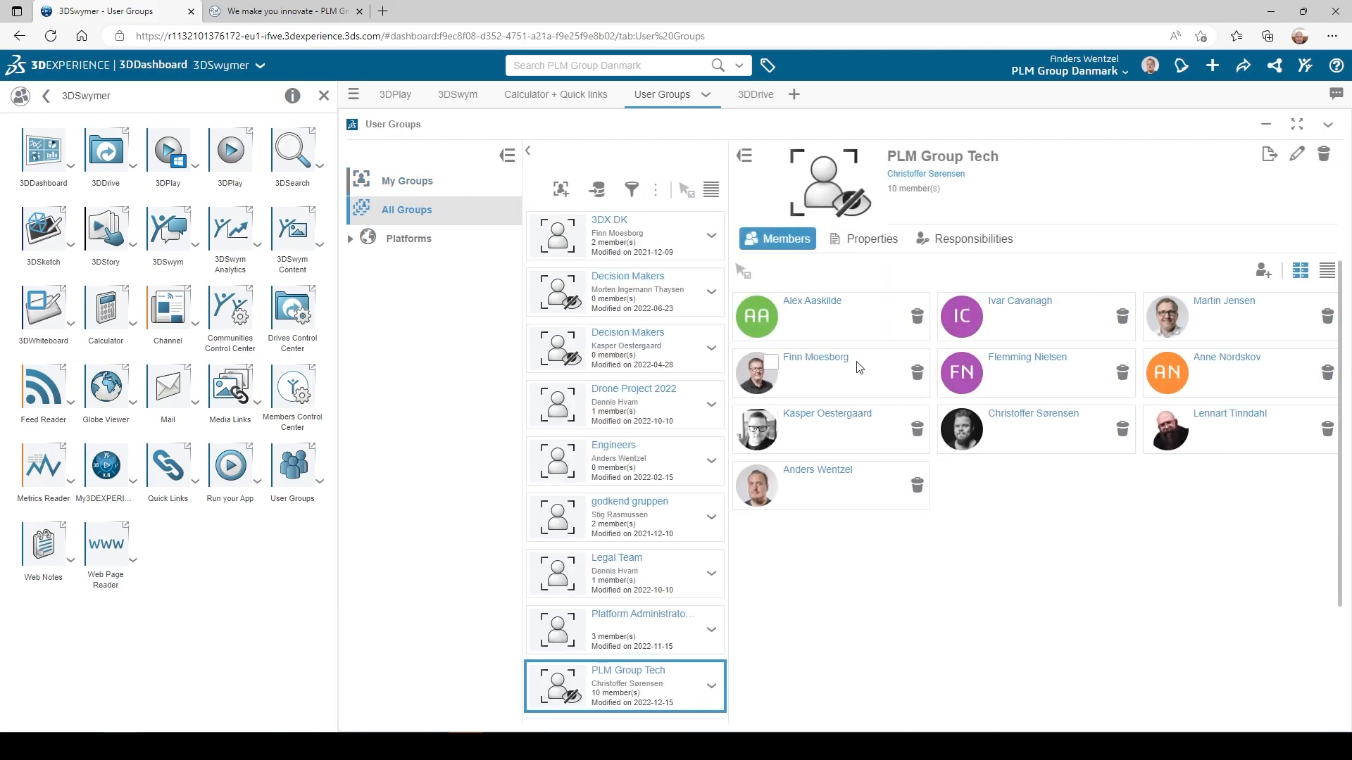
pyautogui.moveTo(797, 274)
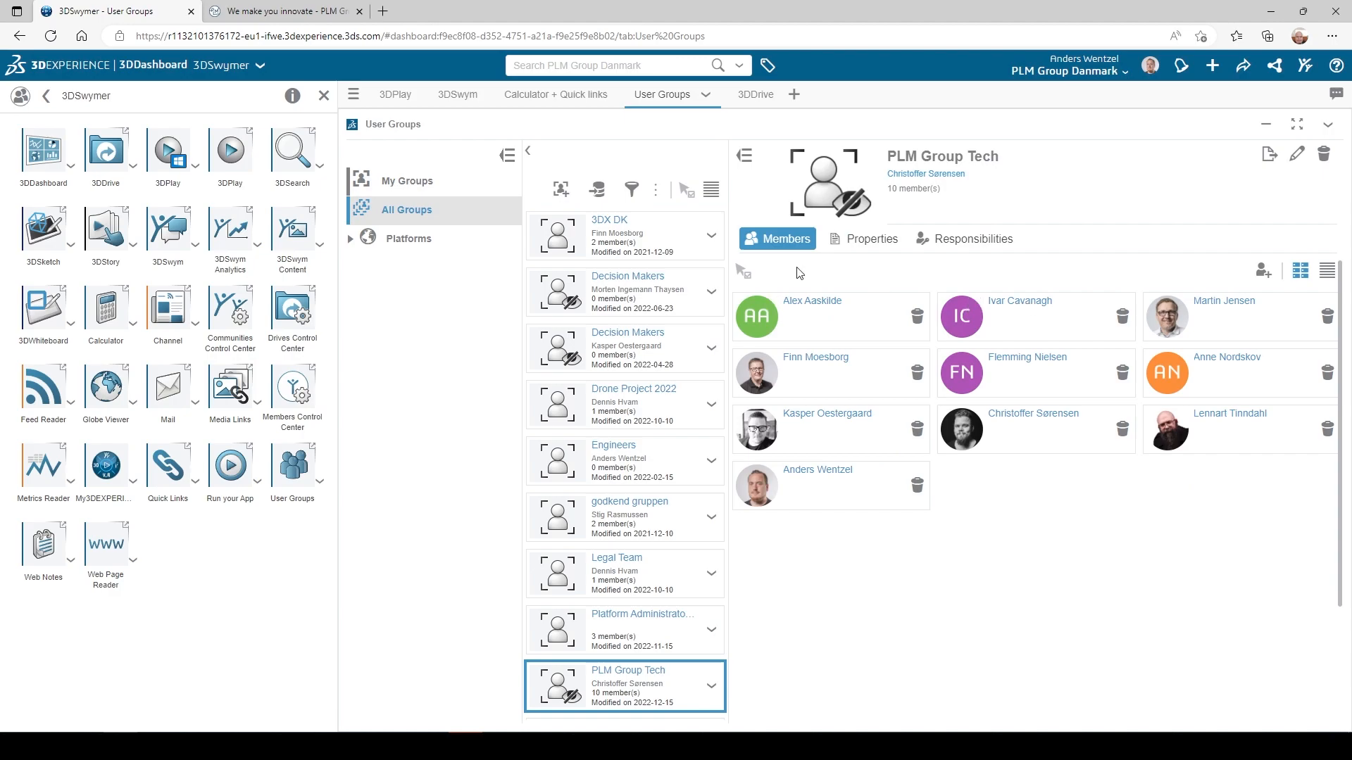
pyautogui.click(734, 94)
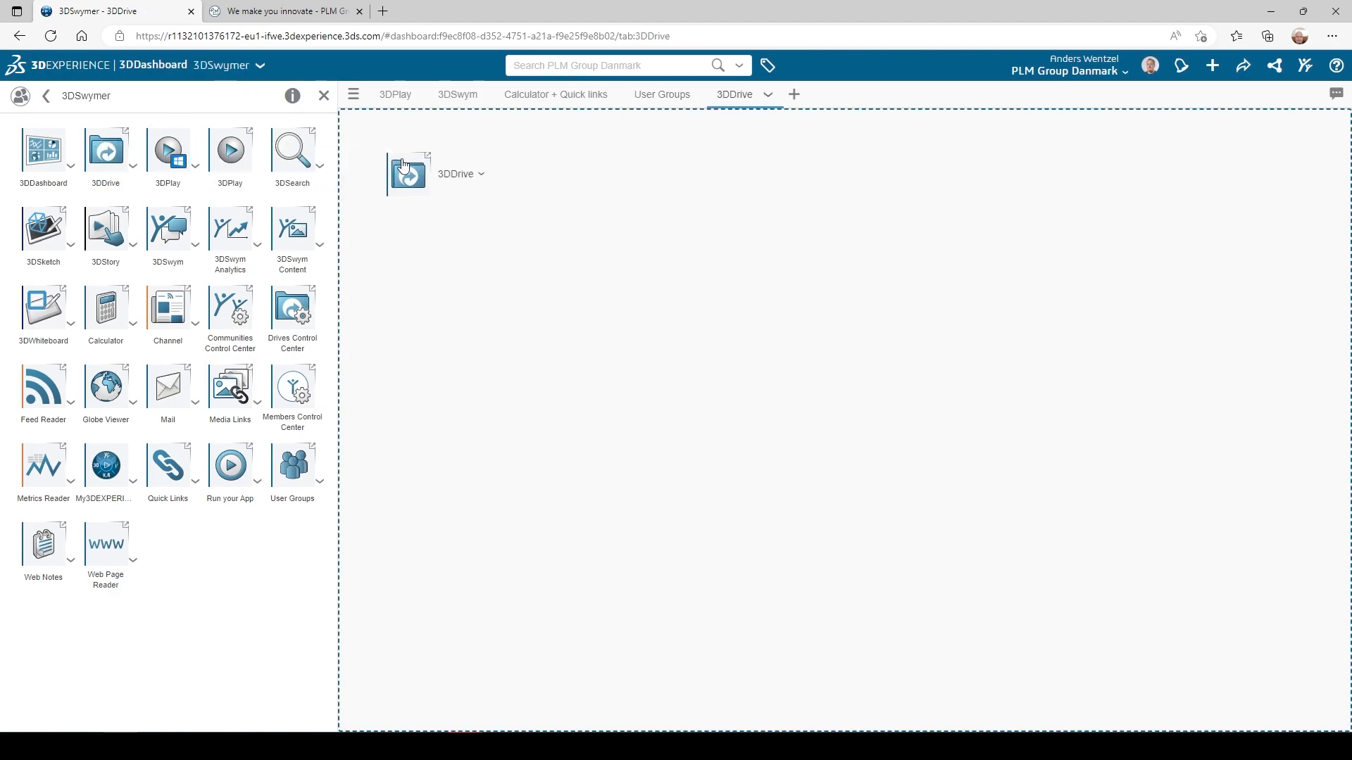
# - Select the Hej_Chris.sldpkg package file in the 3DDrive My Files list
pyautogui.click(408, 172)
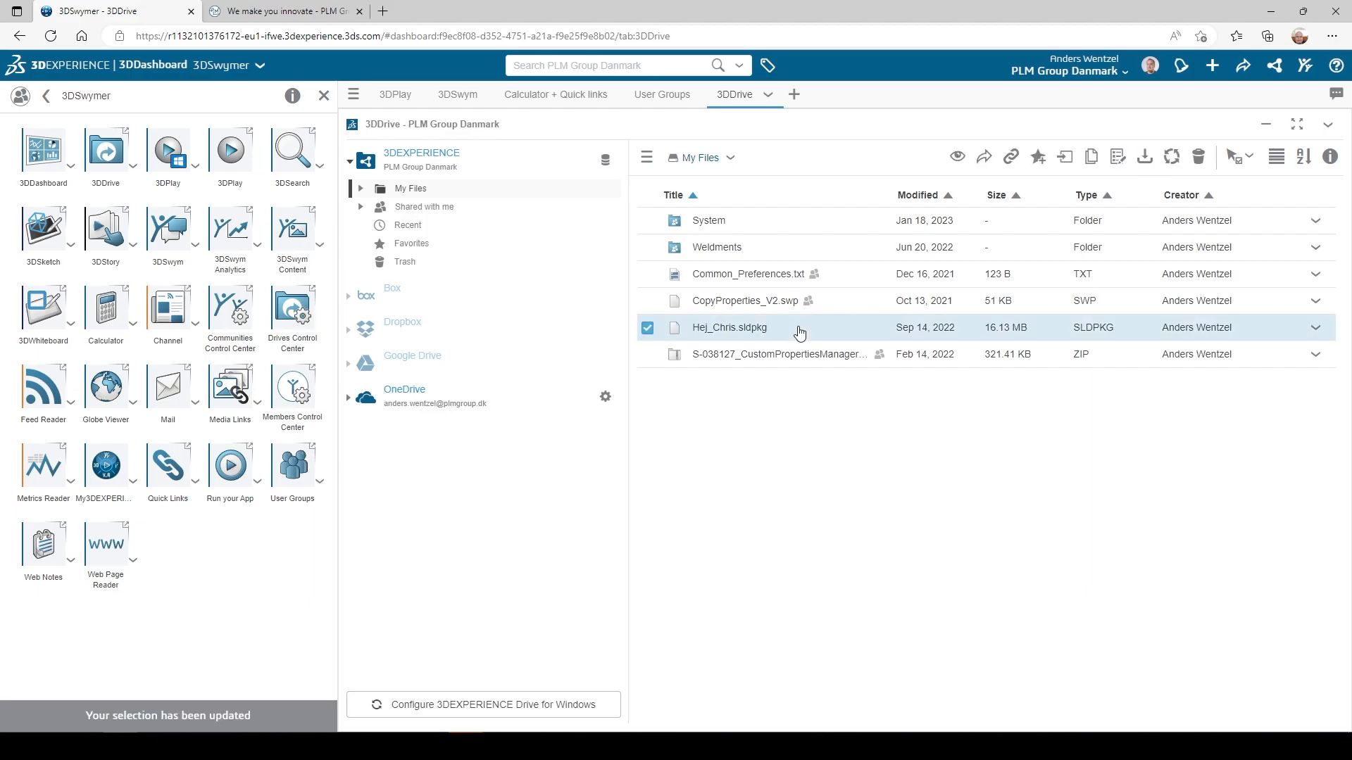
pyautogui.moveTo(983, 156)
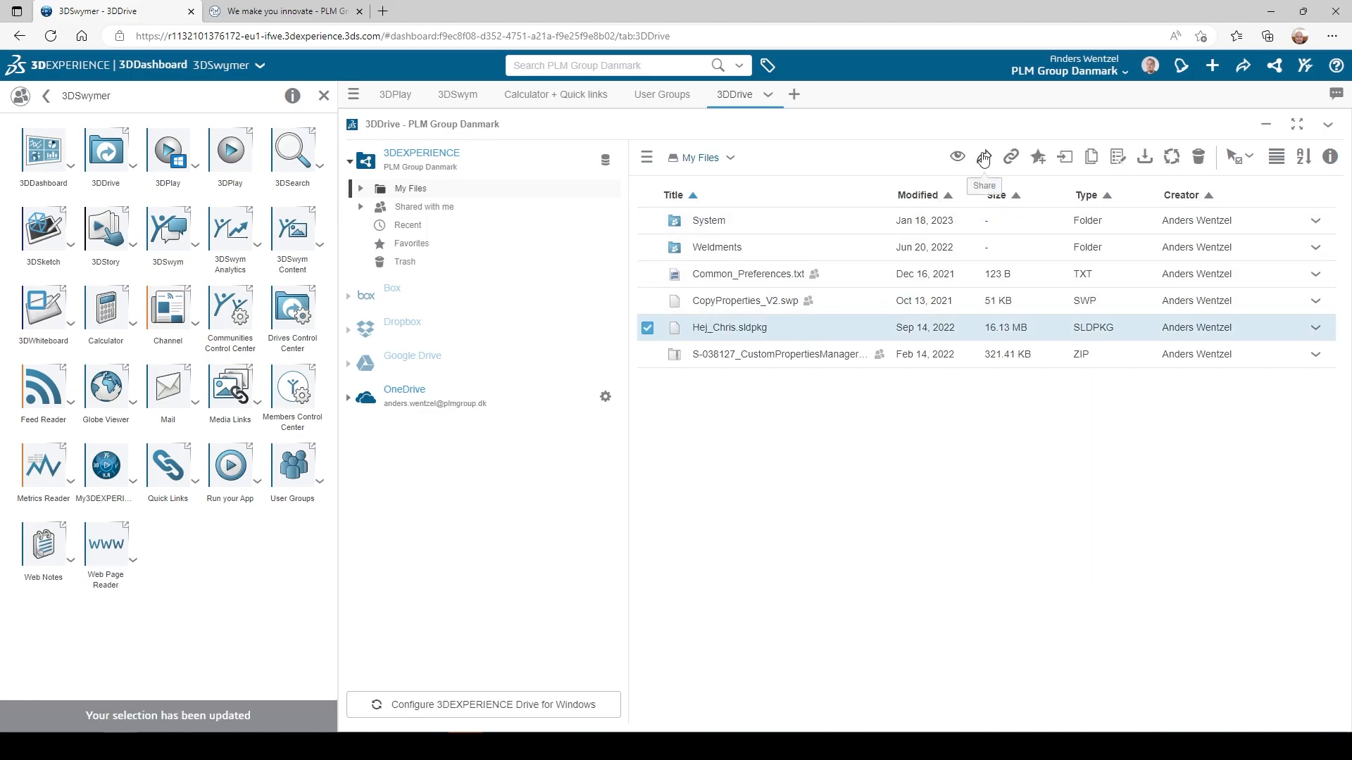
pyautogui.click(984, 156)
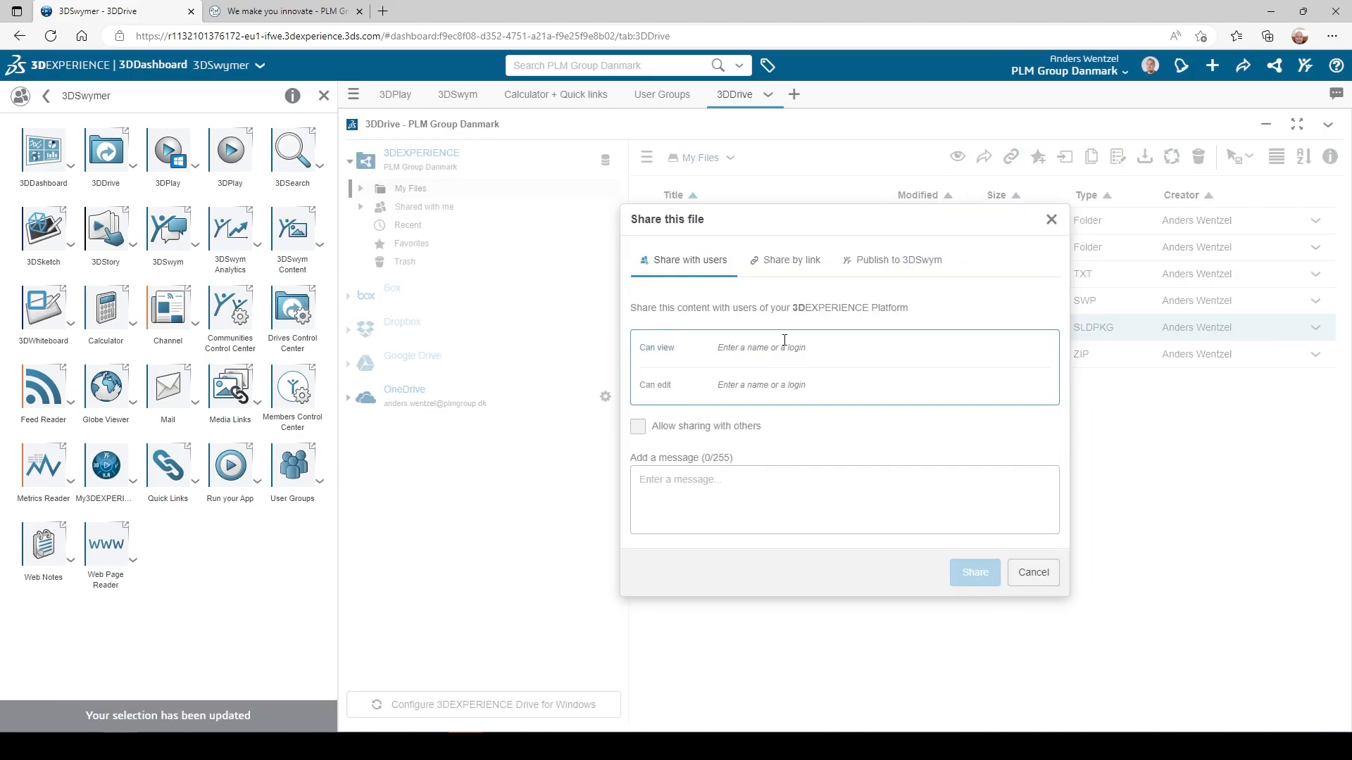
pyautogui.write('chris')
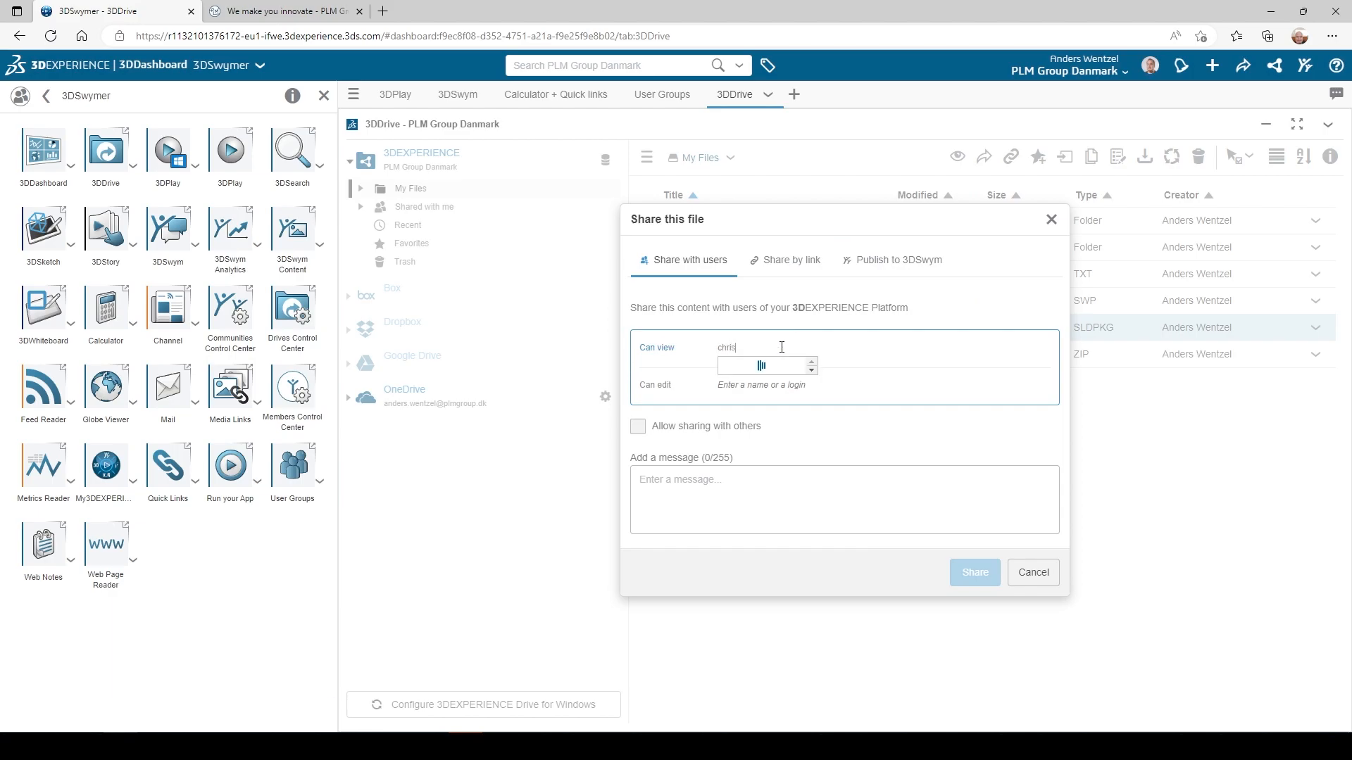
pyautogui.click(762, 365)
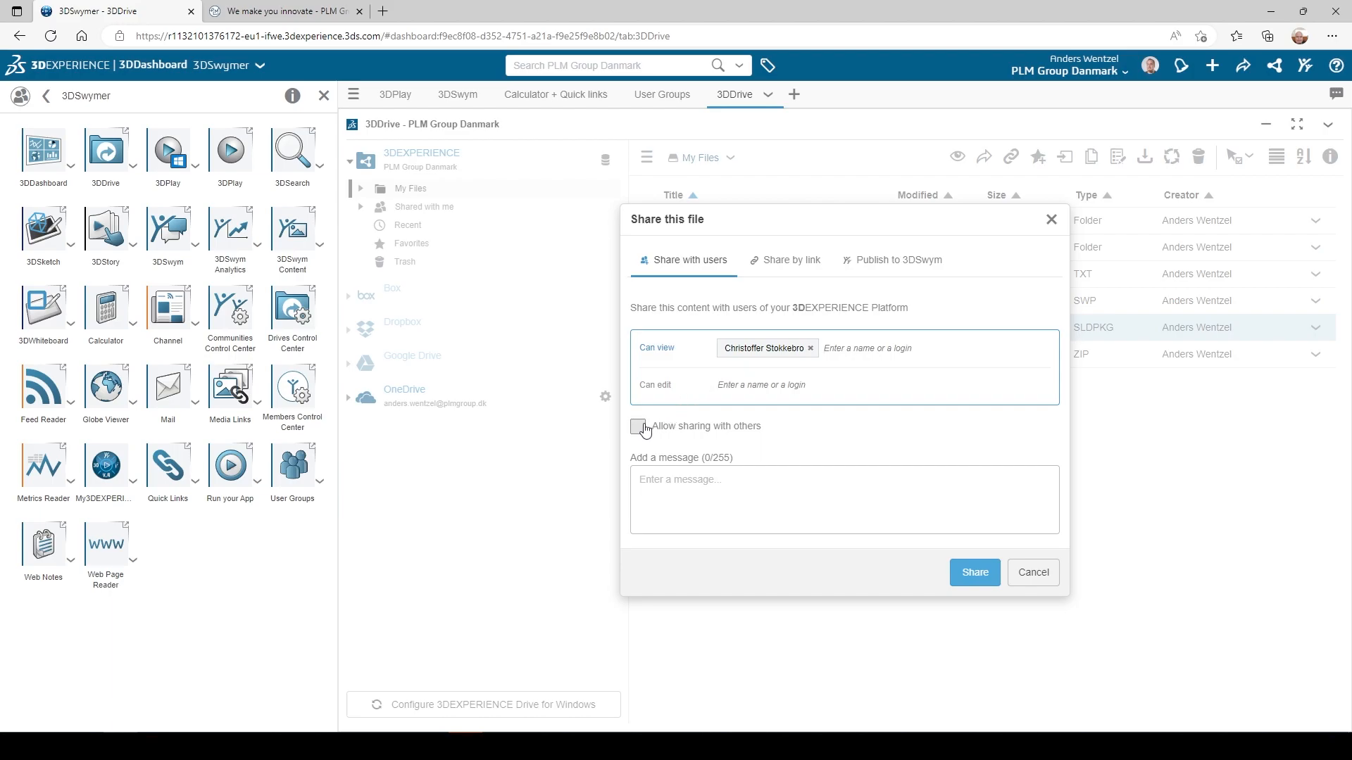
pyautogui.click(638, 425)
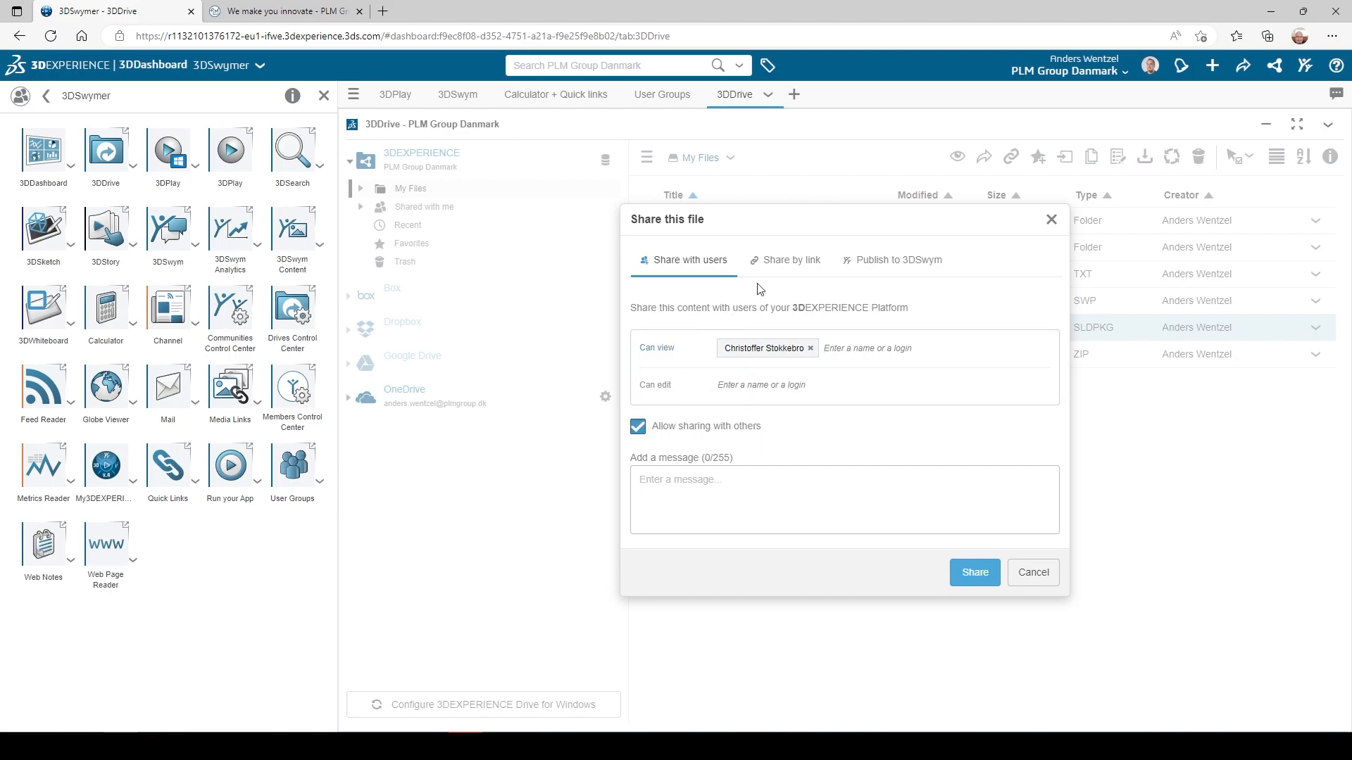
pyautogui.click(790, 259)
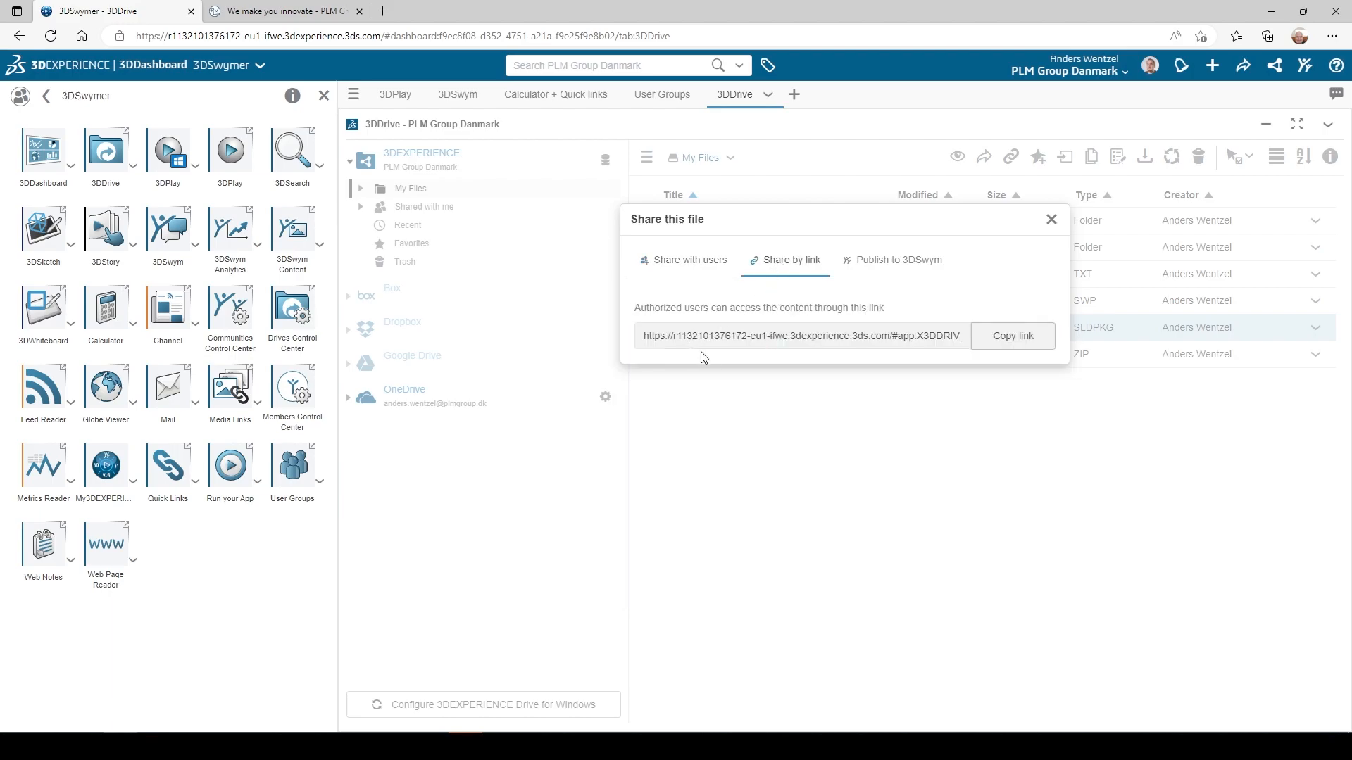
pyautogui.moveTo(1051, 220)
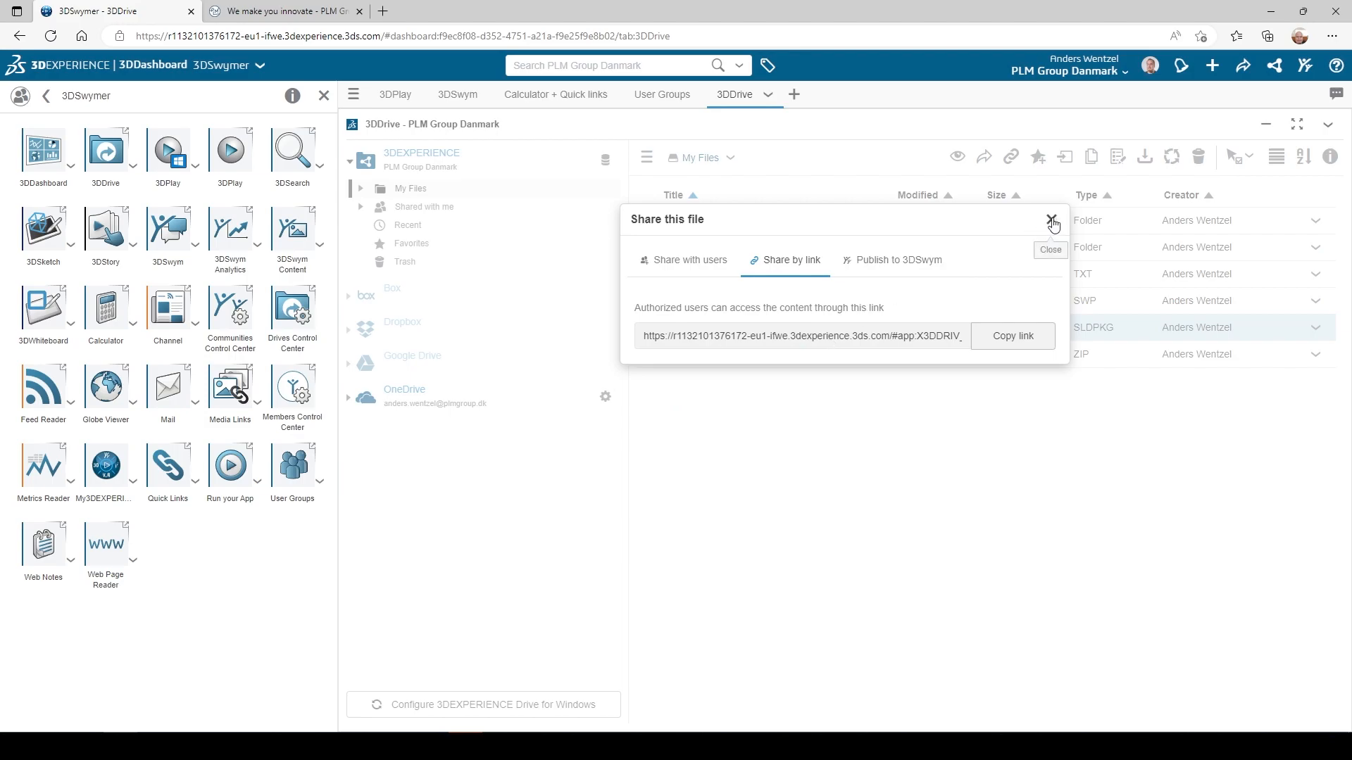
pyautogui.click(1051, 221)
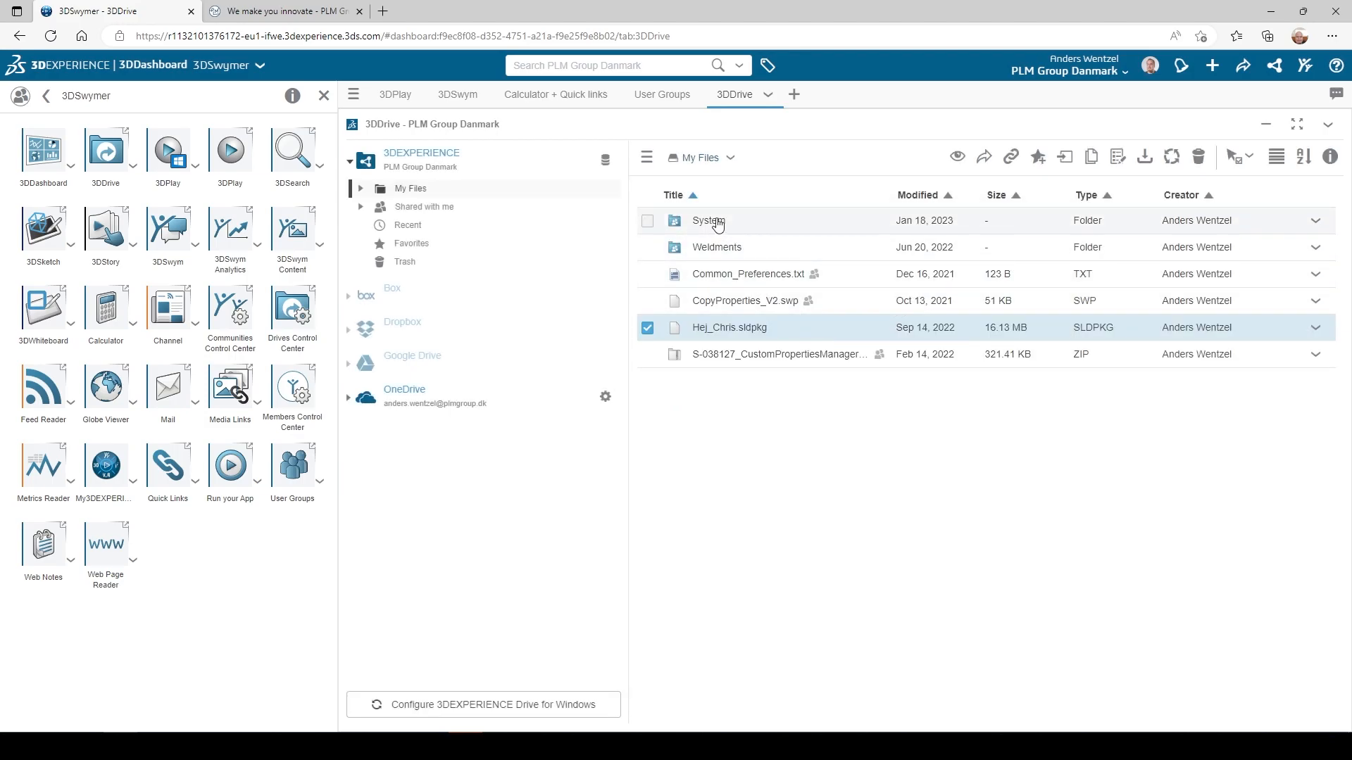
# - Open the System folder in 3DDrive to show its design table and template files
pyautogui.doubleClick(707, 219)
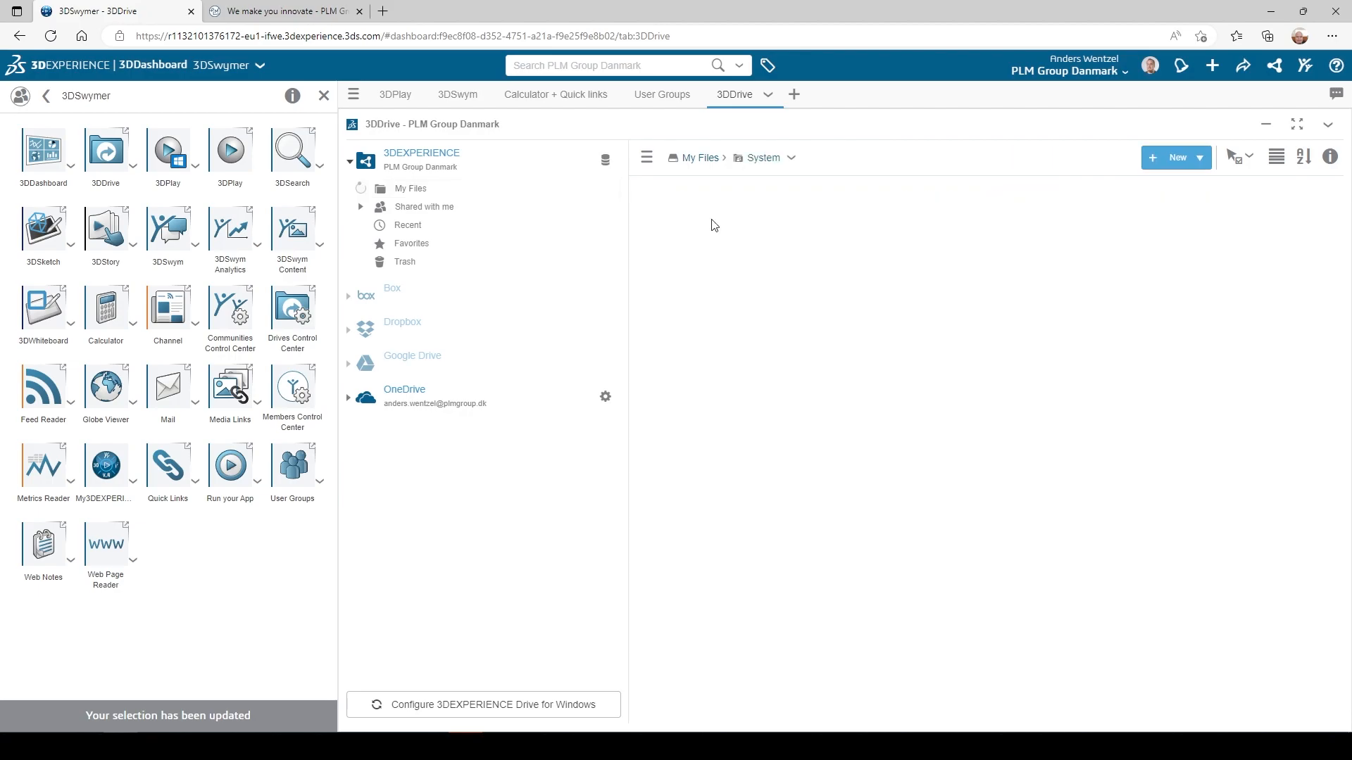
pyautogui.click(409, 188)
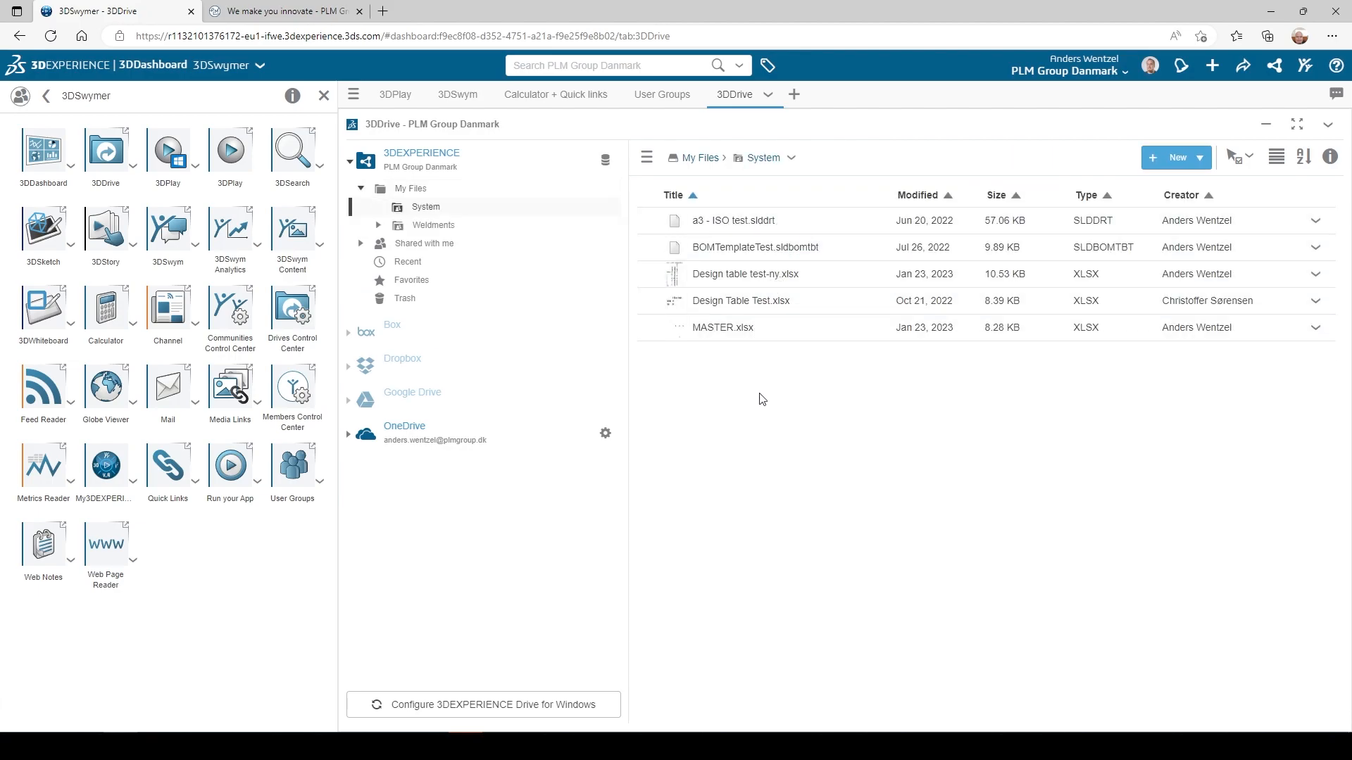
pyautogui.moveTo(1222, 399)
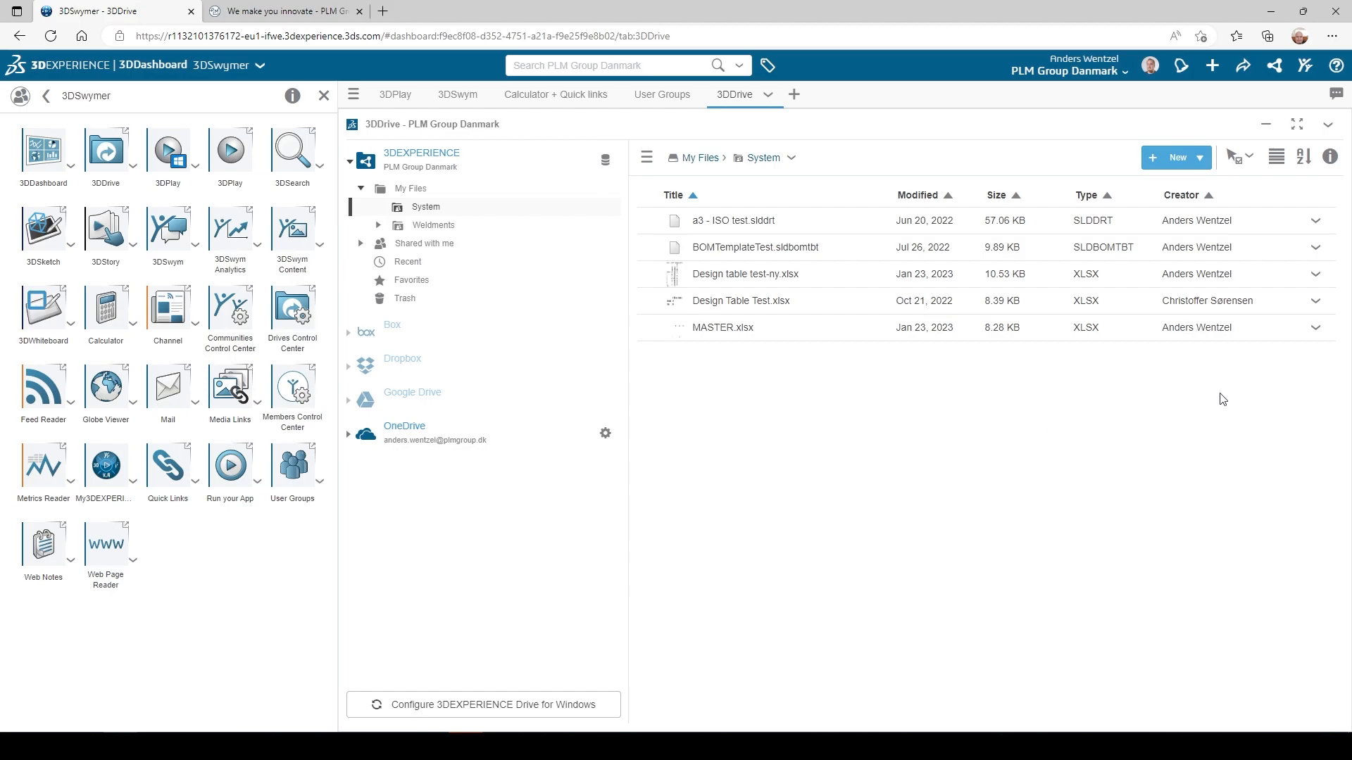